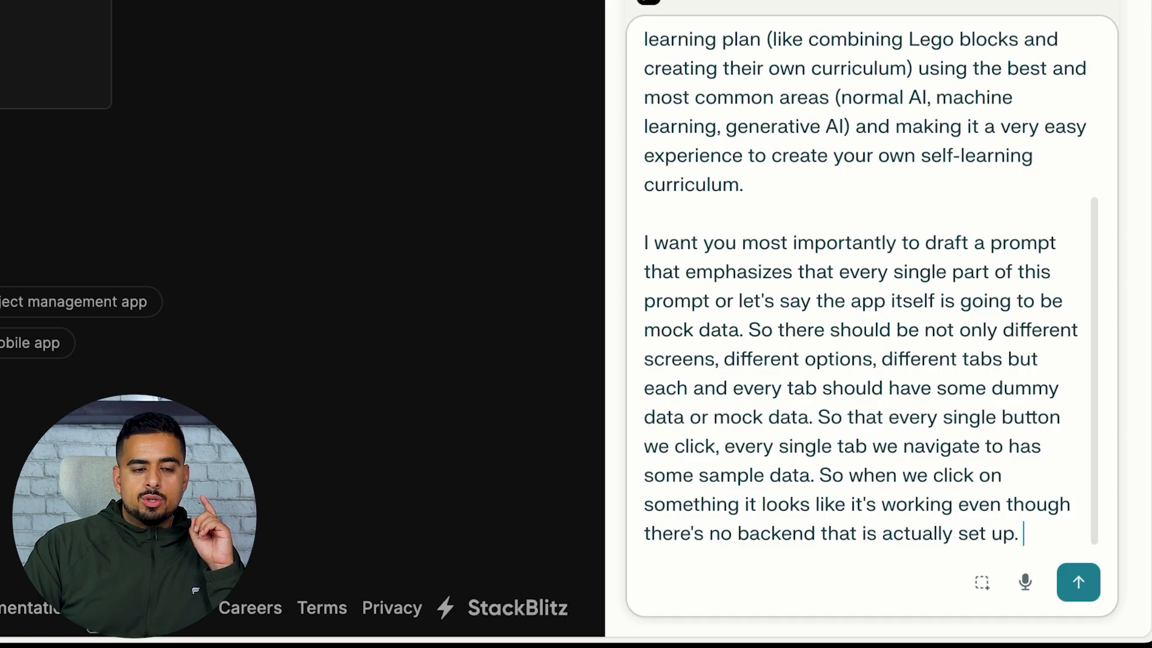
Step: Send the request and read through the drafted Lego-style curriculum builder prompt with mock data
click(1077, 582)
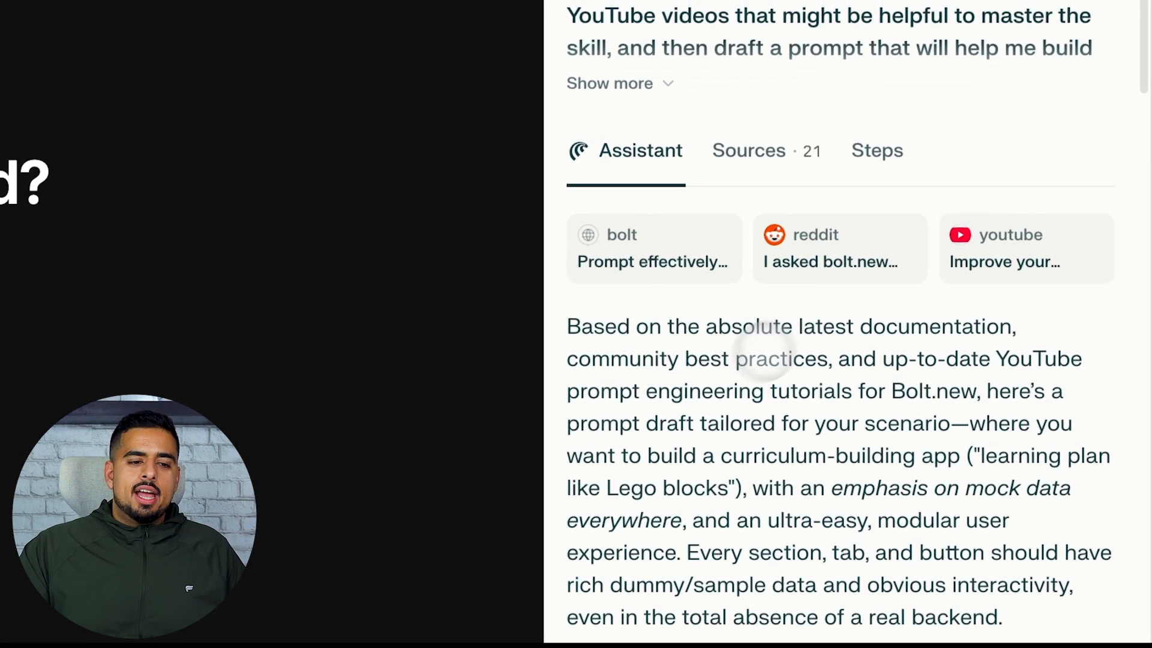
scroll(down, 3)
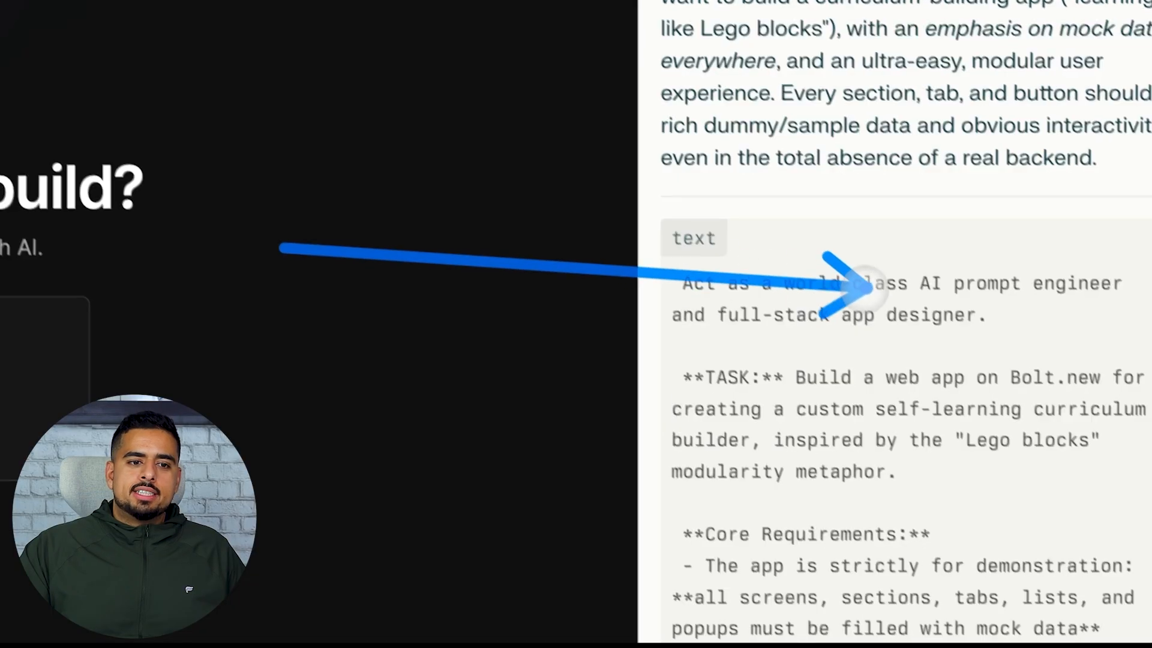
scroll(down, 3)
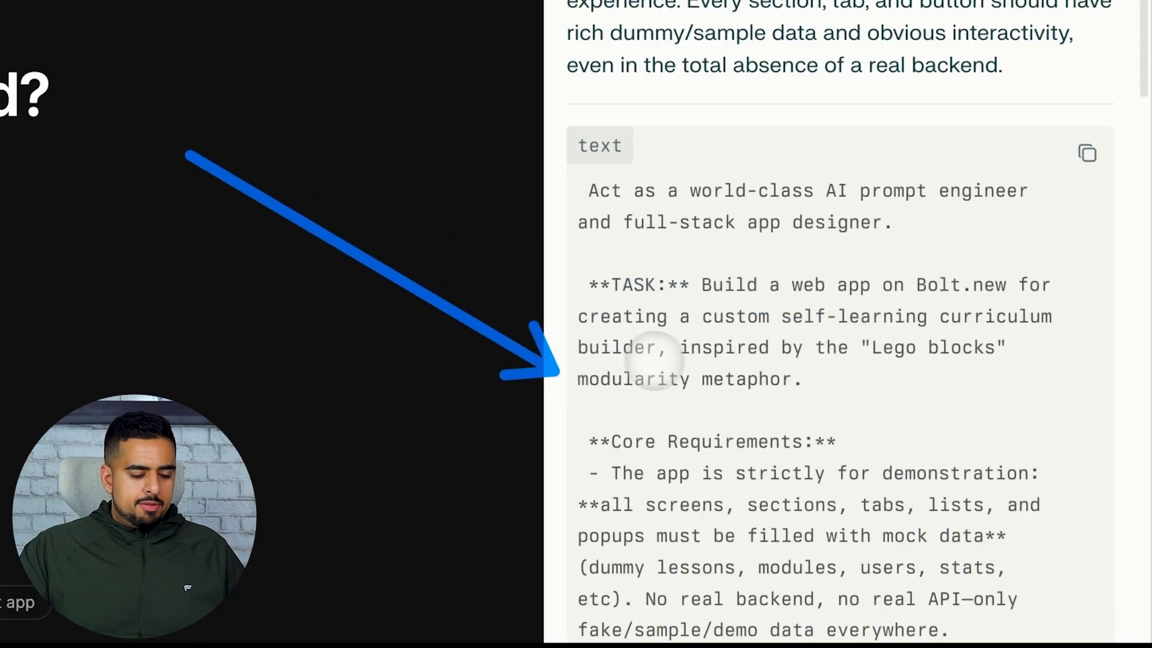
scroll(down, 3)
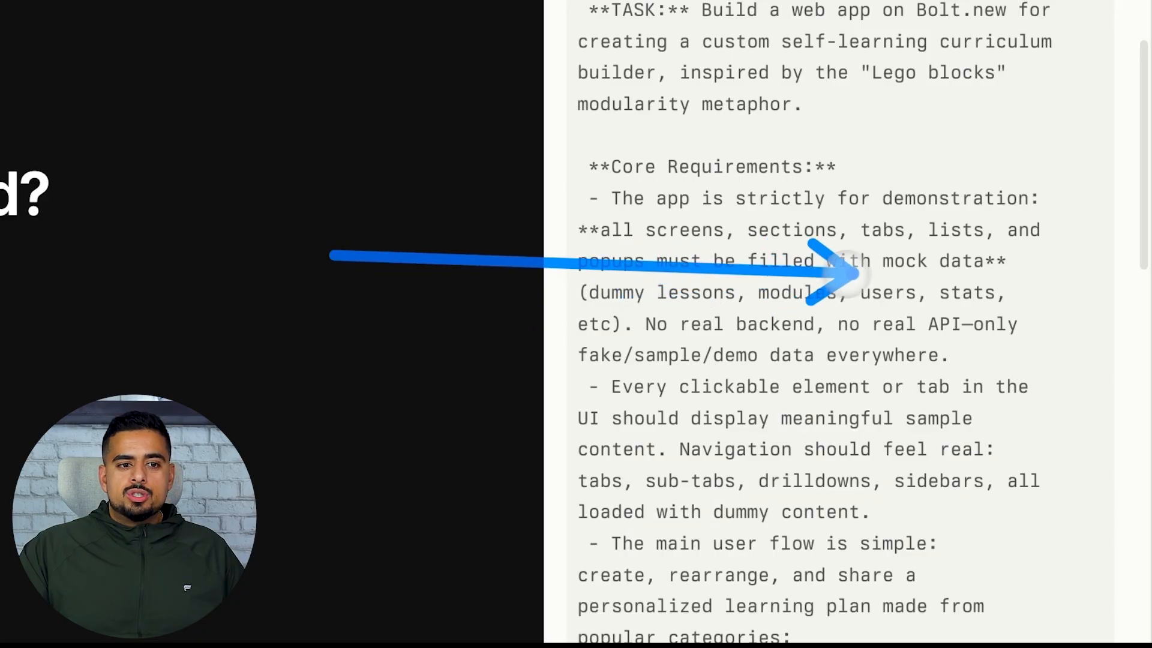
mouse_move(625, 324)
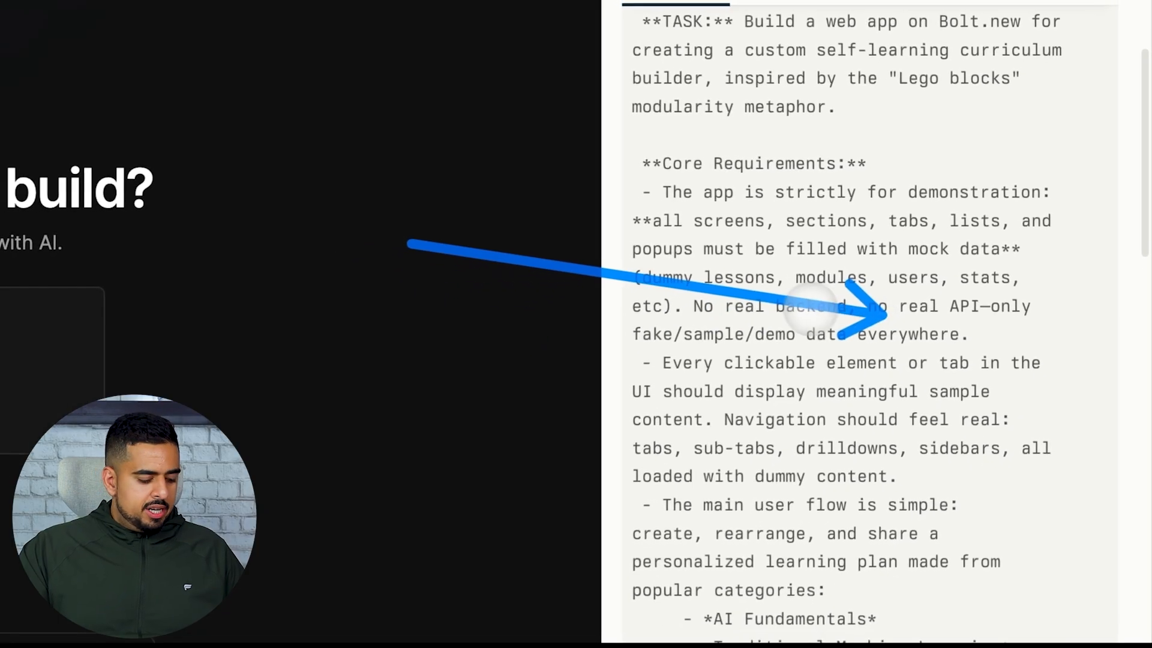
scroll(down, 3)
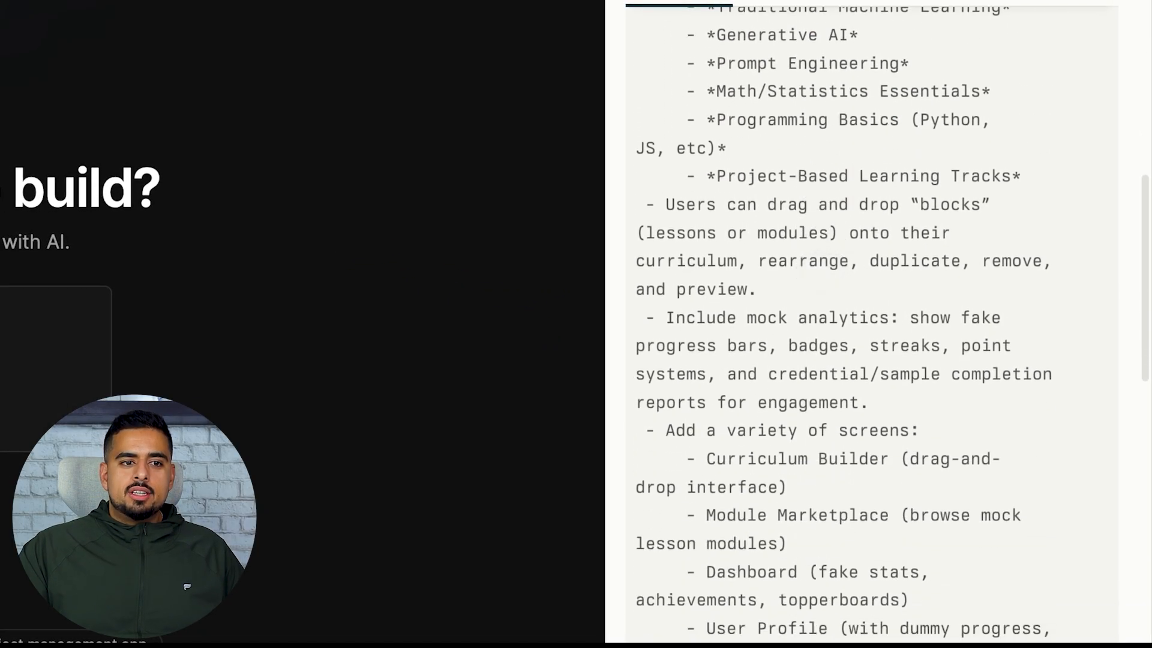
scroll(down, 3)
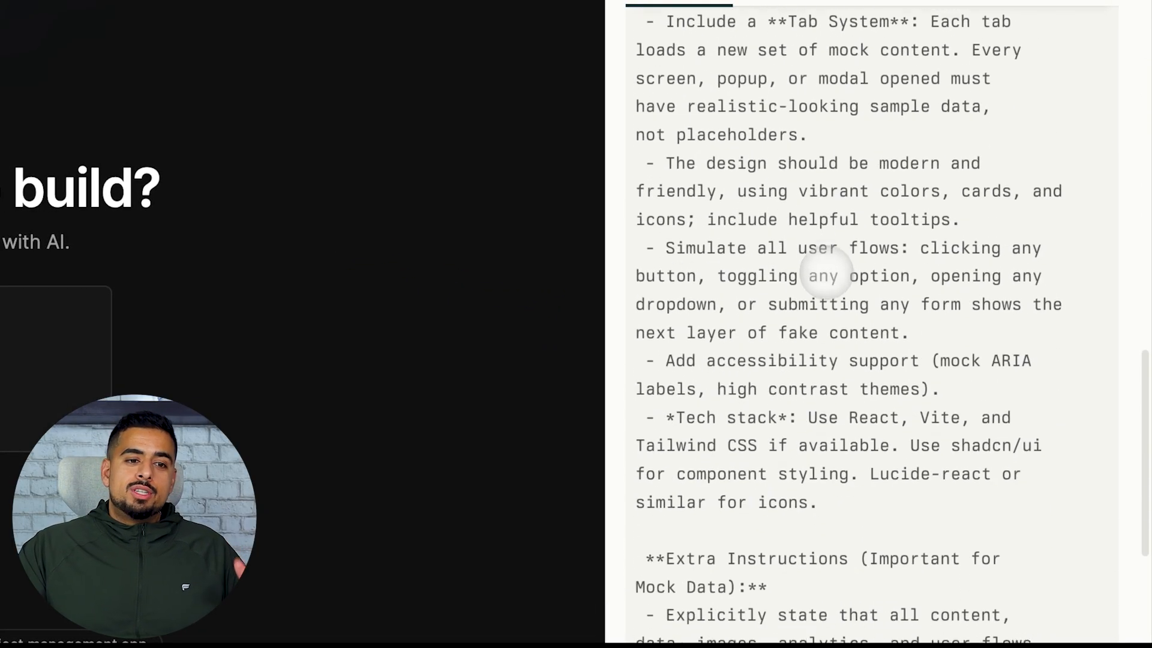
scroll(down, 3)
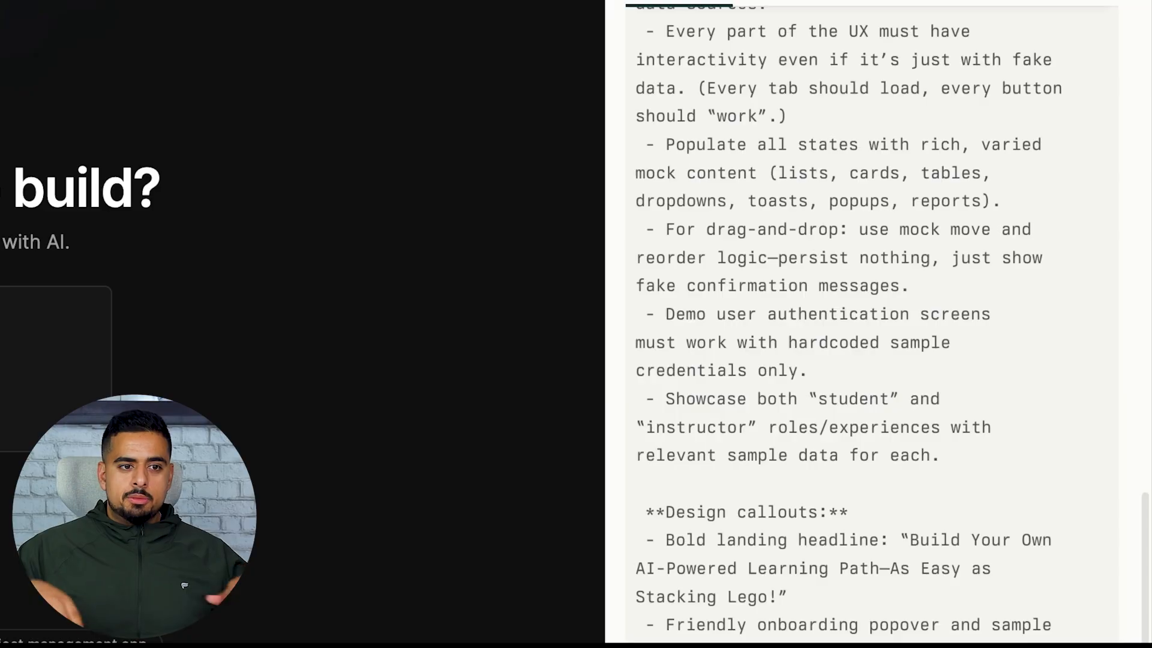
scroll(down, 3)
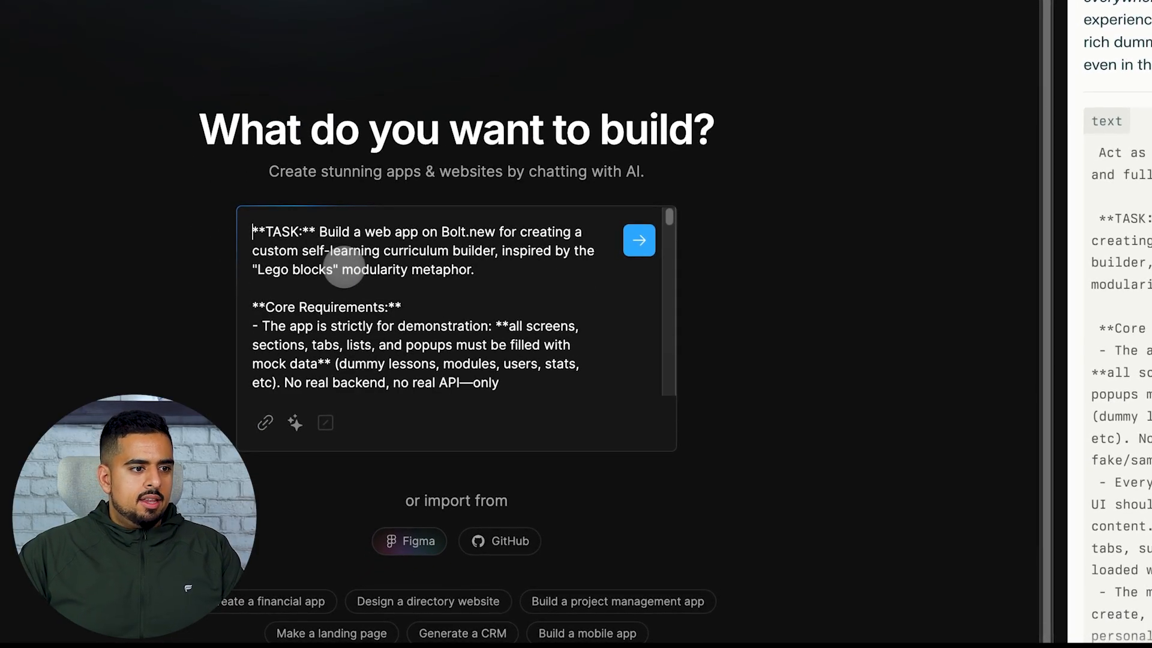
Step: Submit the pasted curriculum builder prompt so Bolt.new builds the LearnBlocks app
scroll(down, 3)
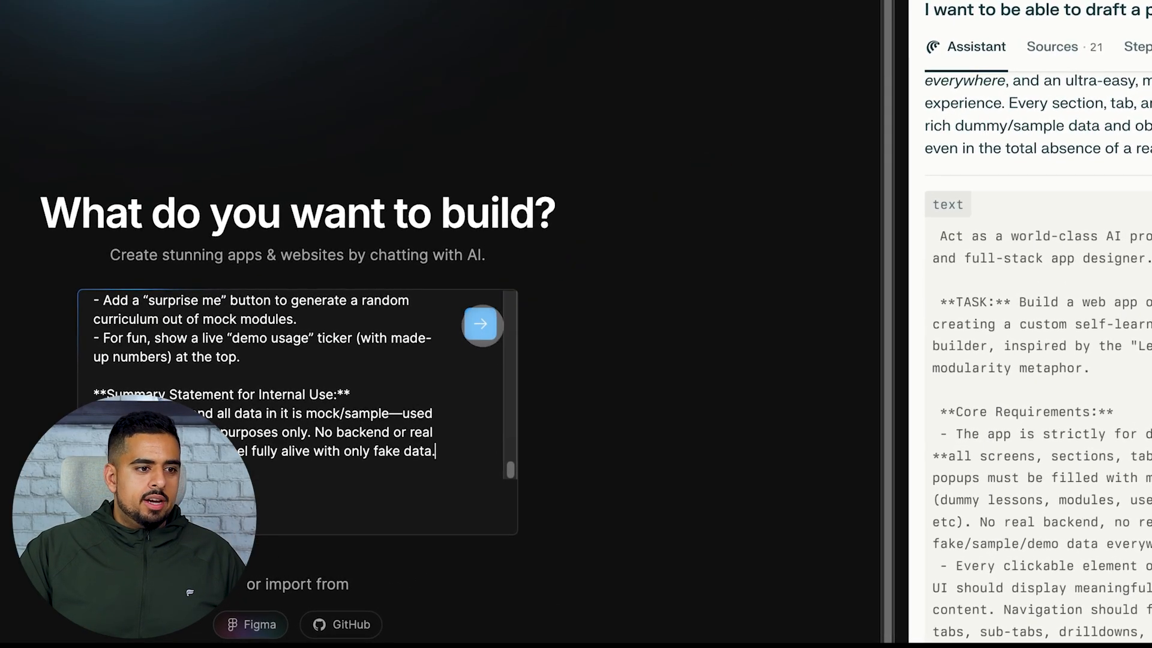
click(481, 323)
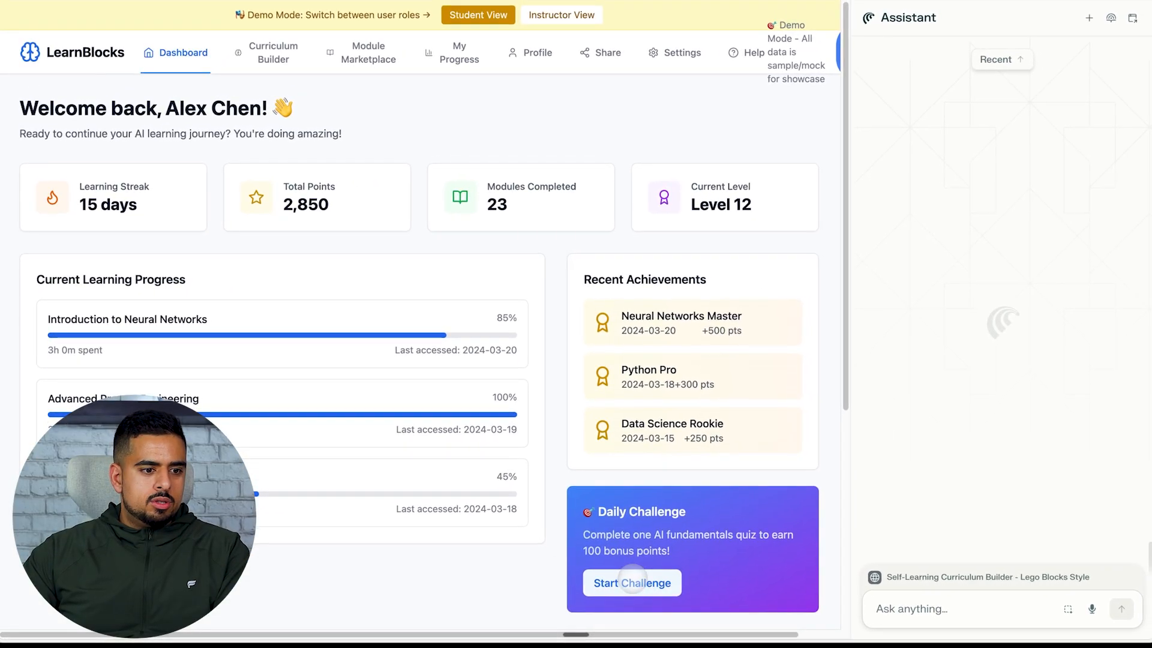
Step: Browse the Curriculum Builder page and preview a module in the learning path
click(272, 52)
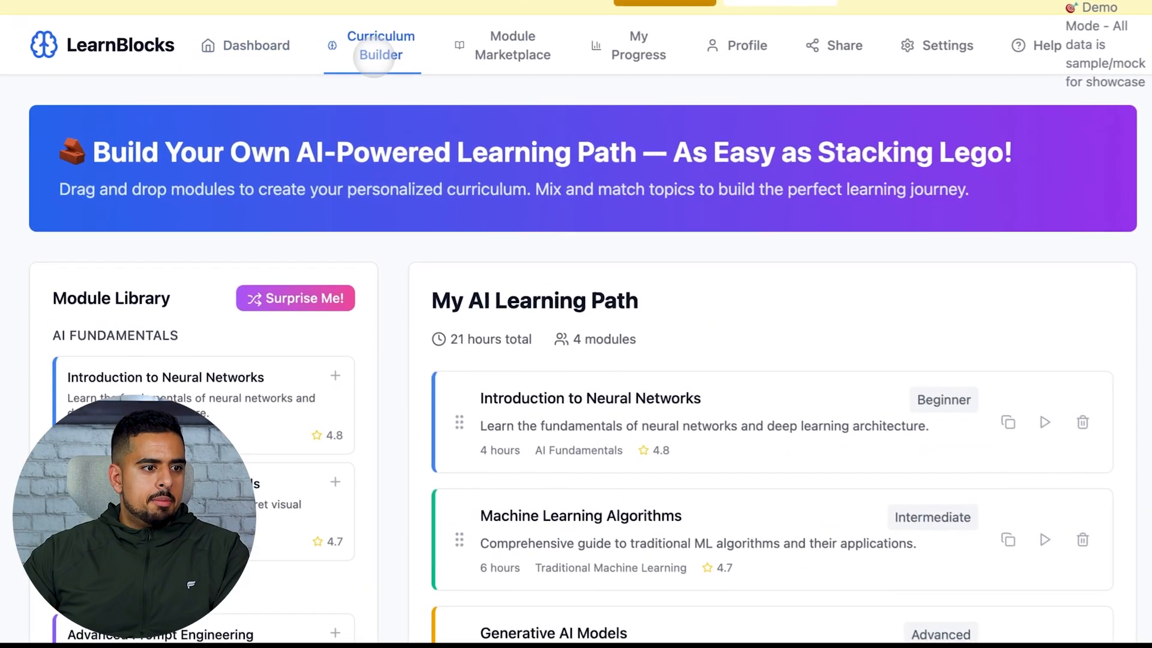
scroll(down, 3)
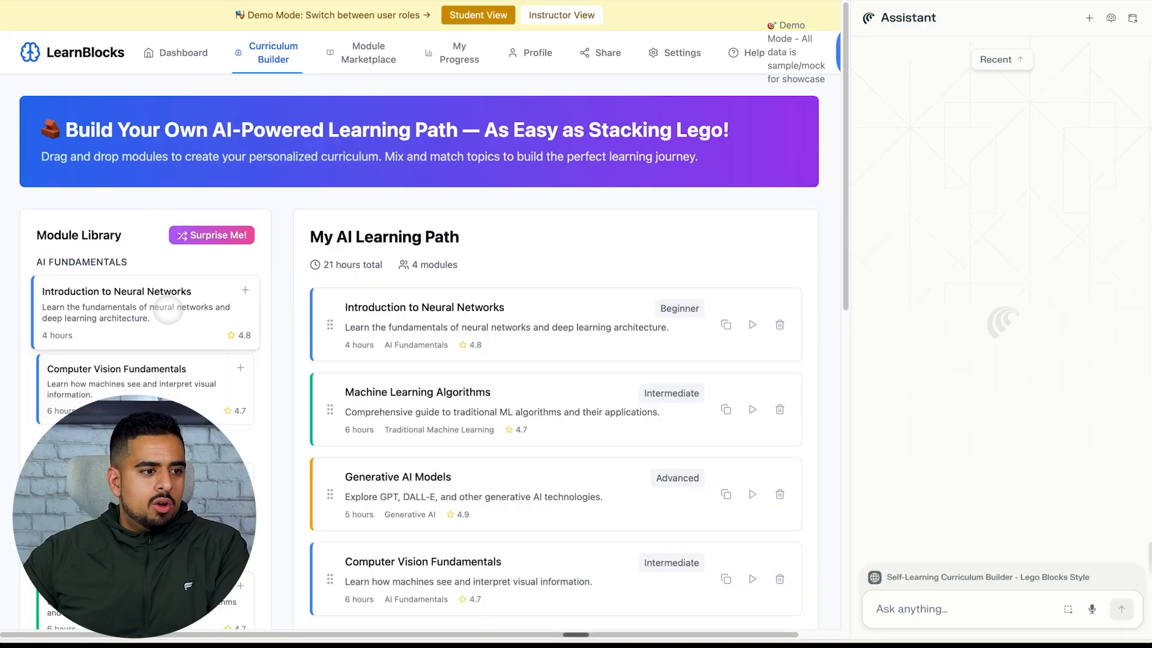
scroll(down, 3)
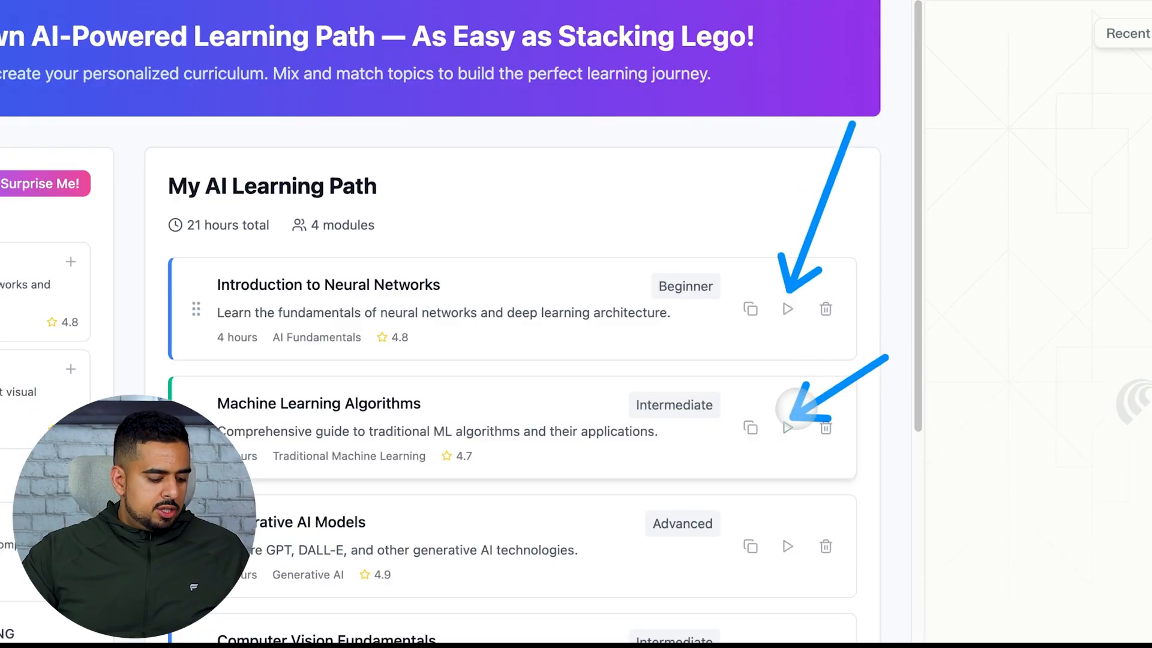
click(375, 24)
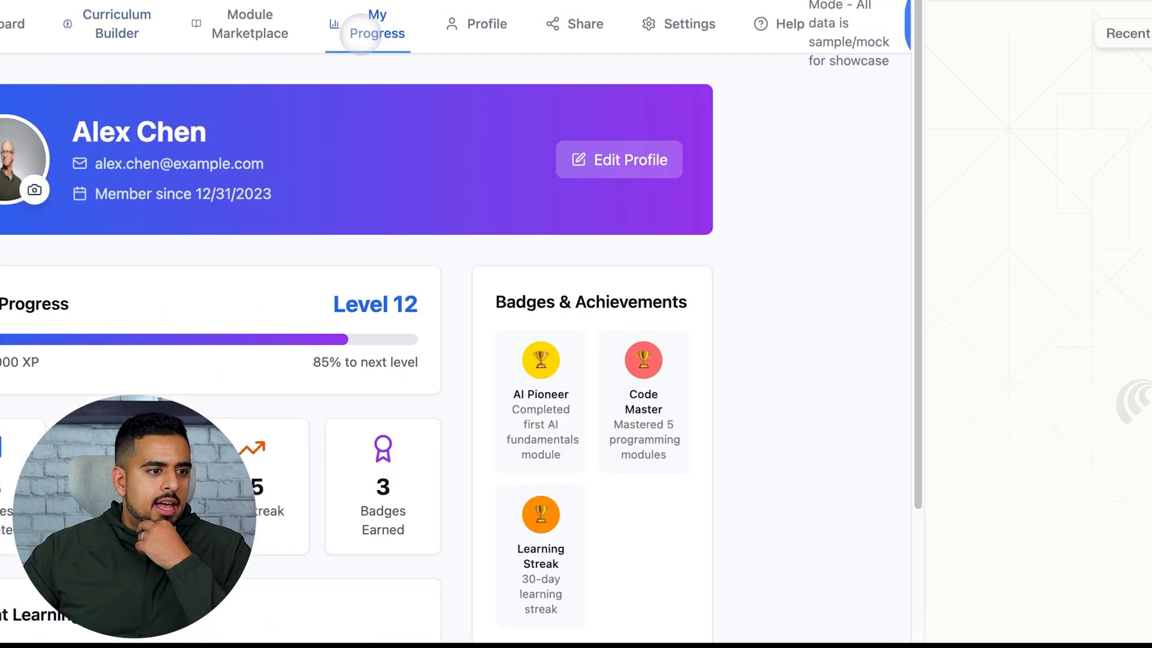
Step: Check My Progress and Settings, switch the theme to Dark, and return to the Dashboard
click(619, 159)
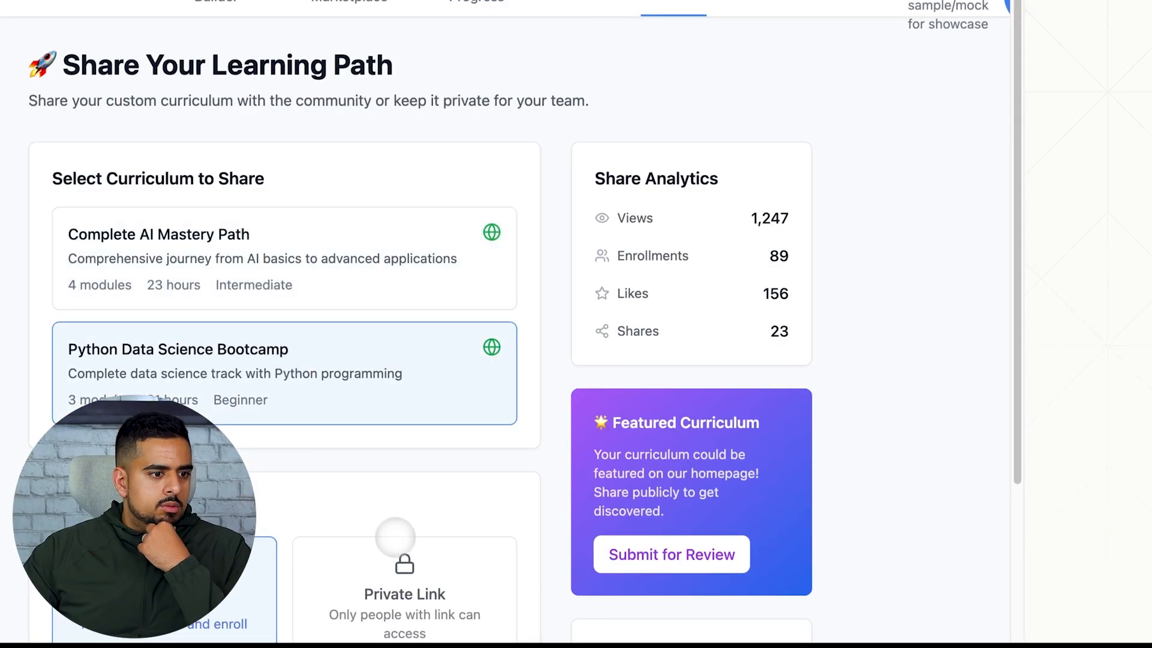
scroll(down, 3)
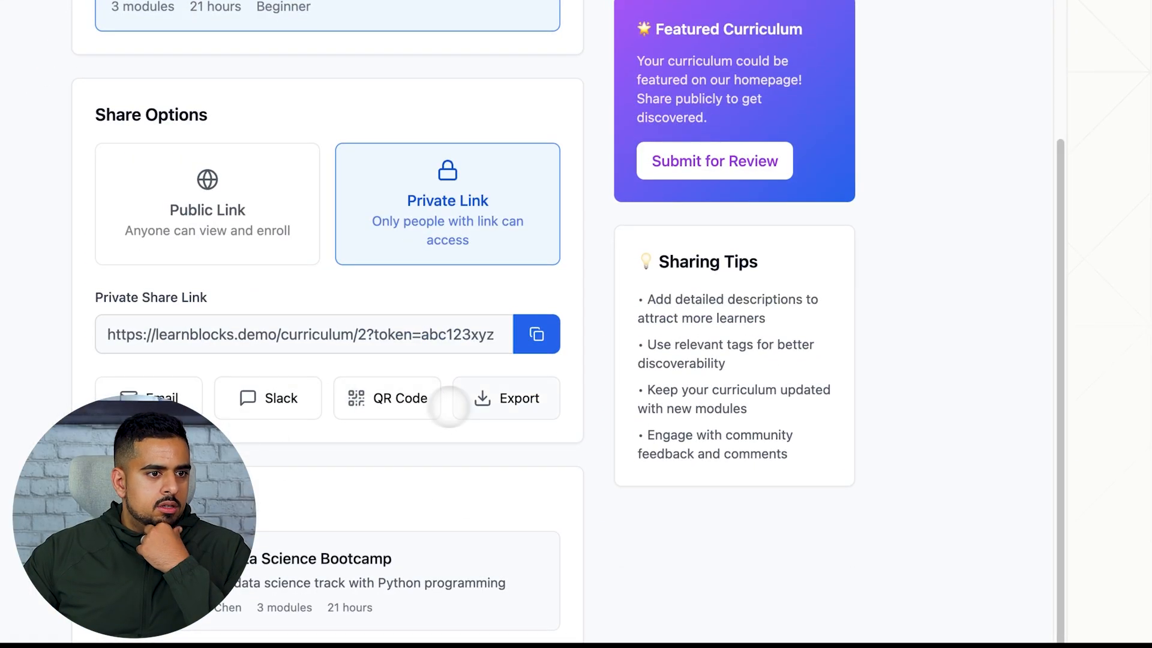
click(803, 54)
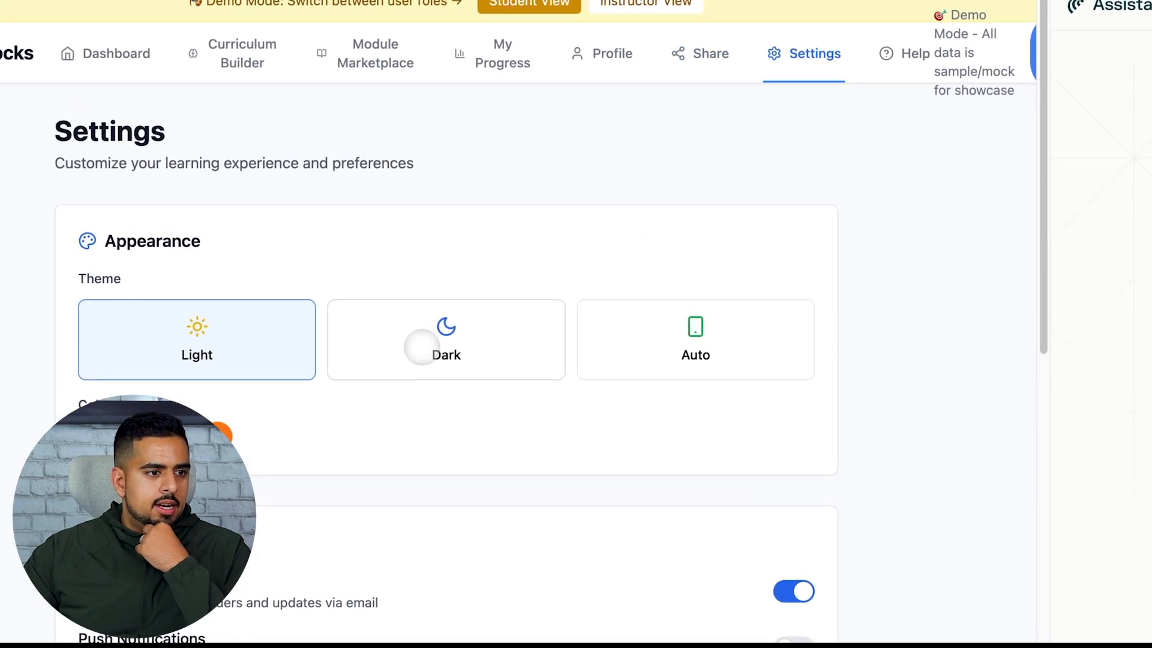
scroll(down, 3)
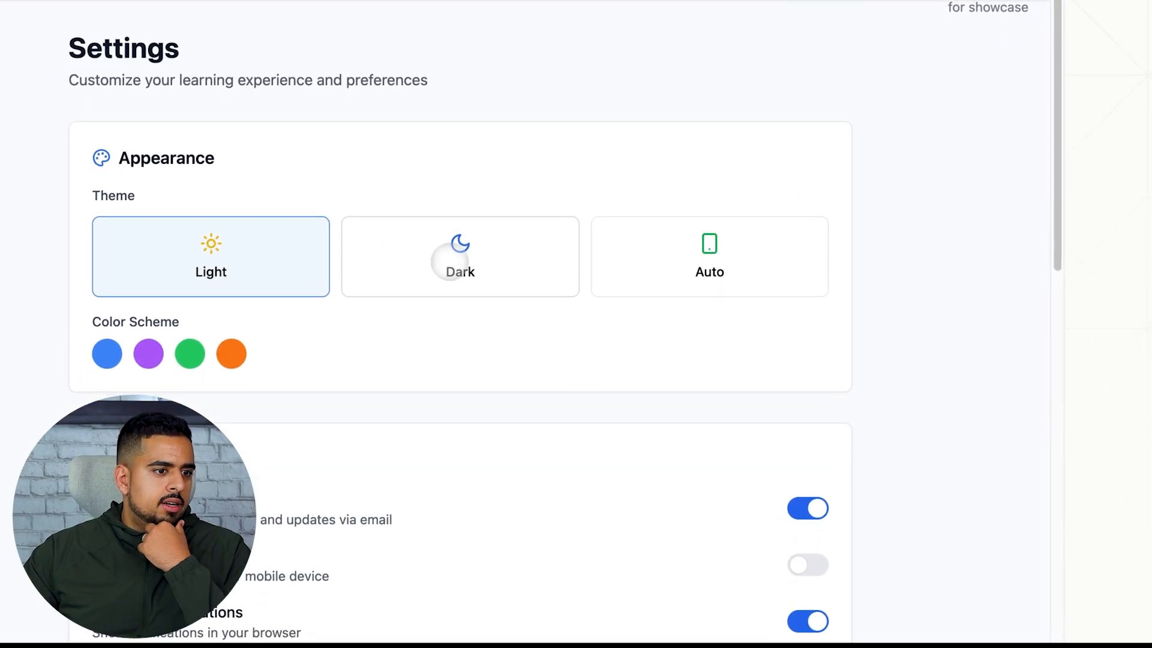
click(460, 256)
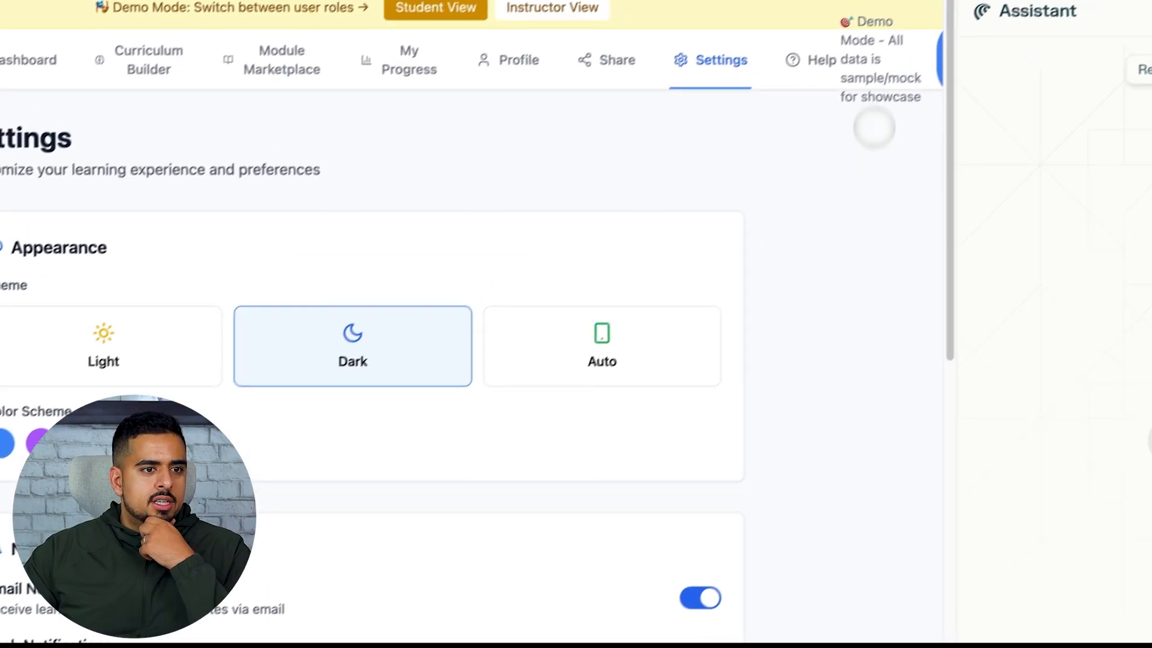
click(240, 23)
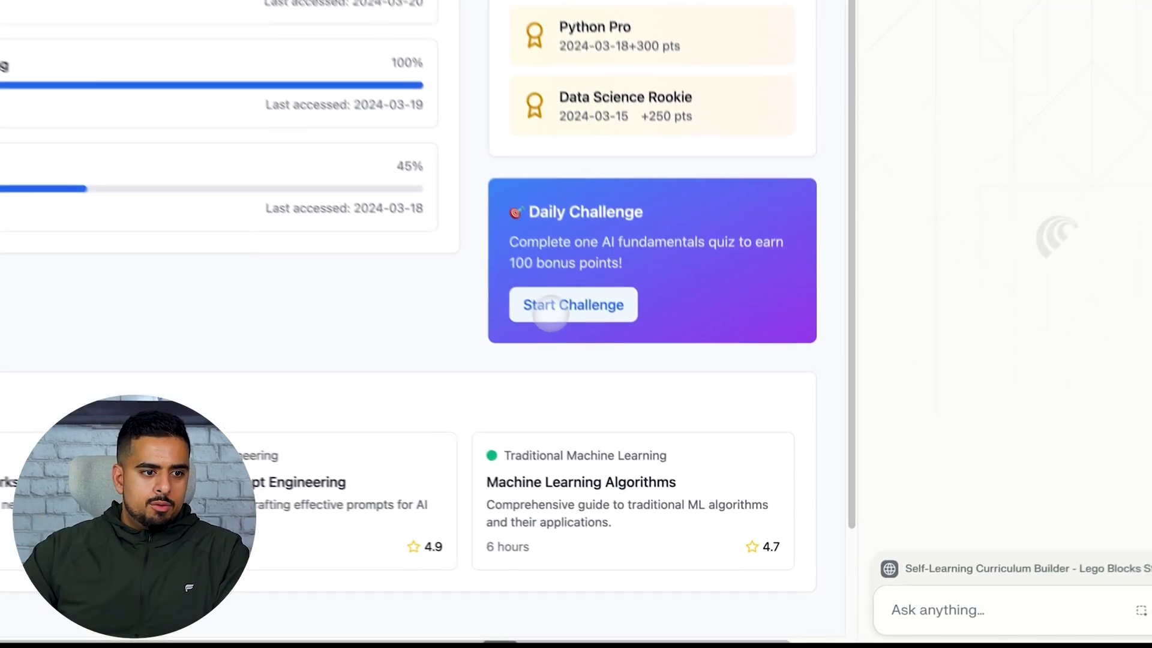
Step: Send the request for Comet to test LearnBlocks and draft a Bolt.new fix-up prompt
scroll(down, 3)
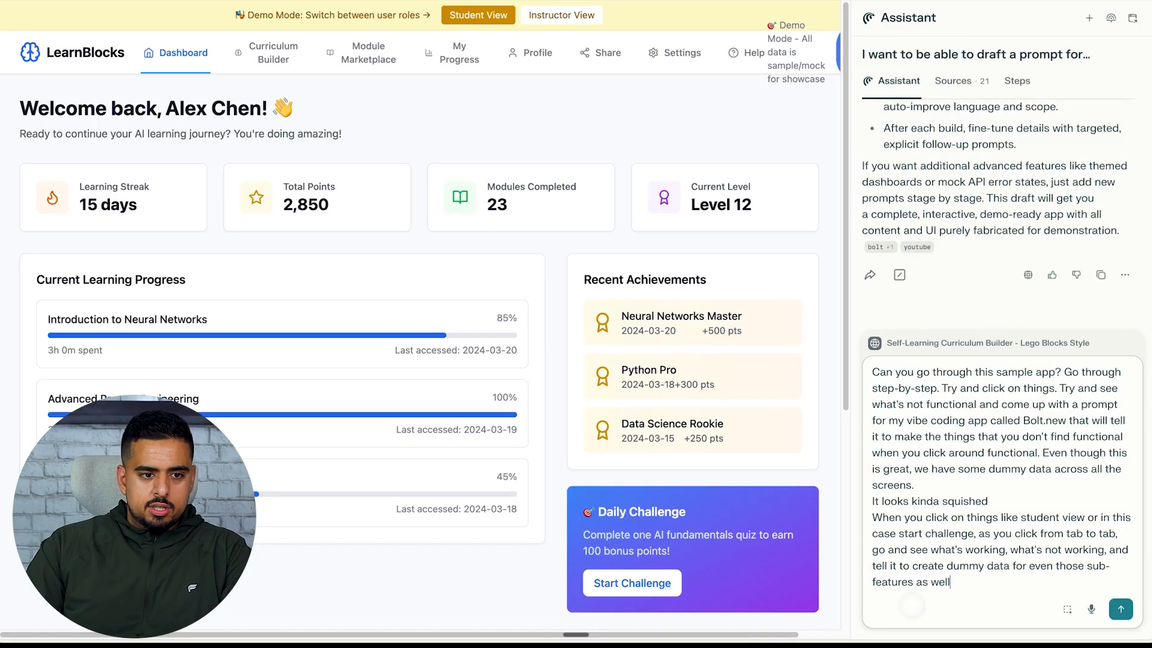
click(1122, 608)
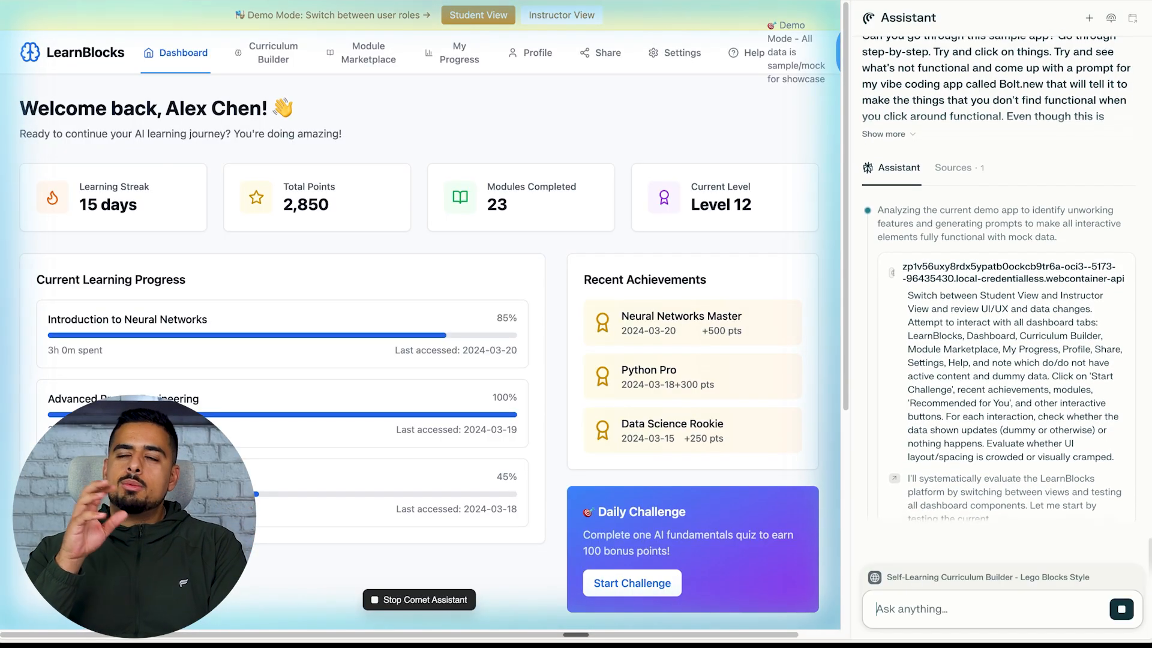
Step: Let Comet browse the app's Curriculum Builder and pages while reviewing working and missing features
scroll(down, 3)
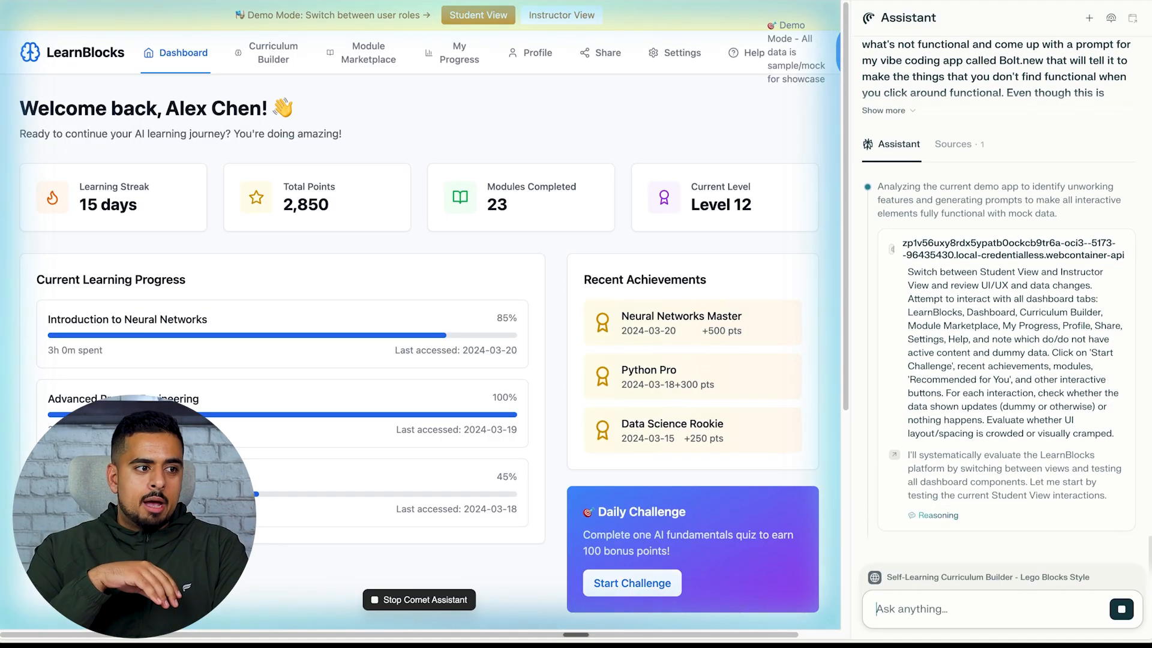
scroll(down, 3)
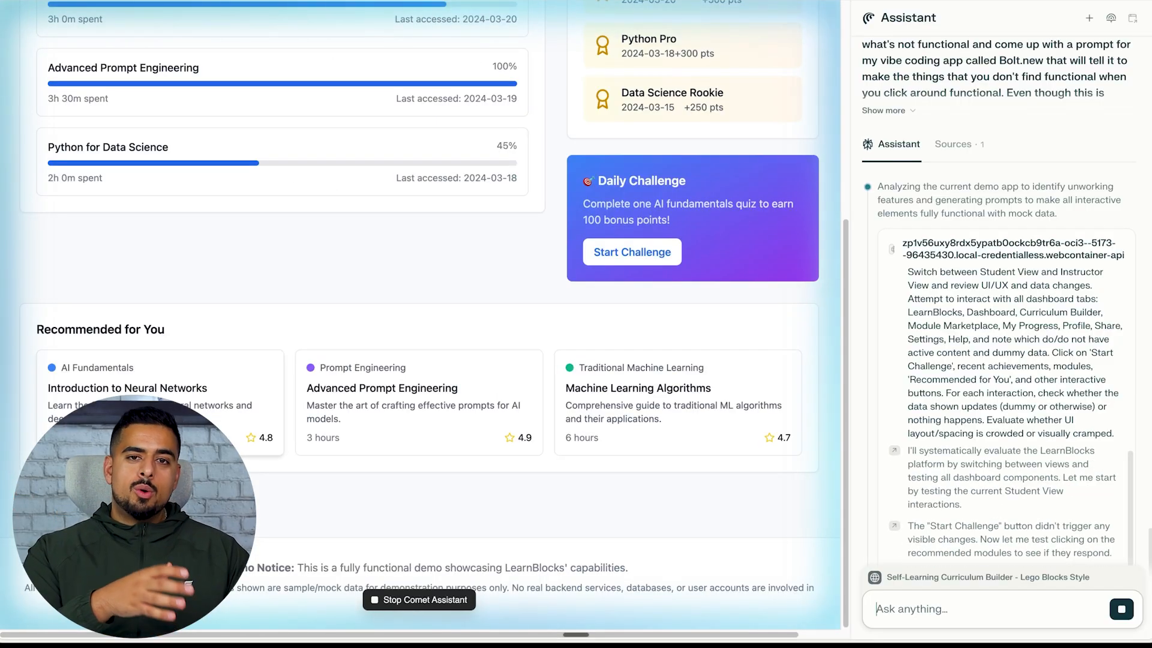
scroll(up, 3)
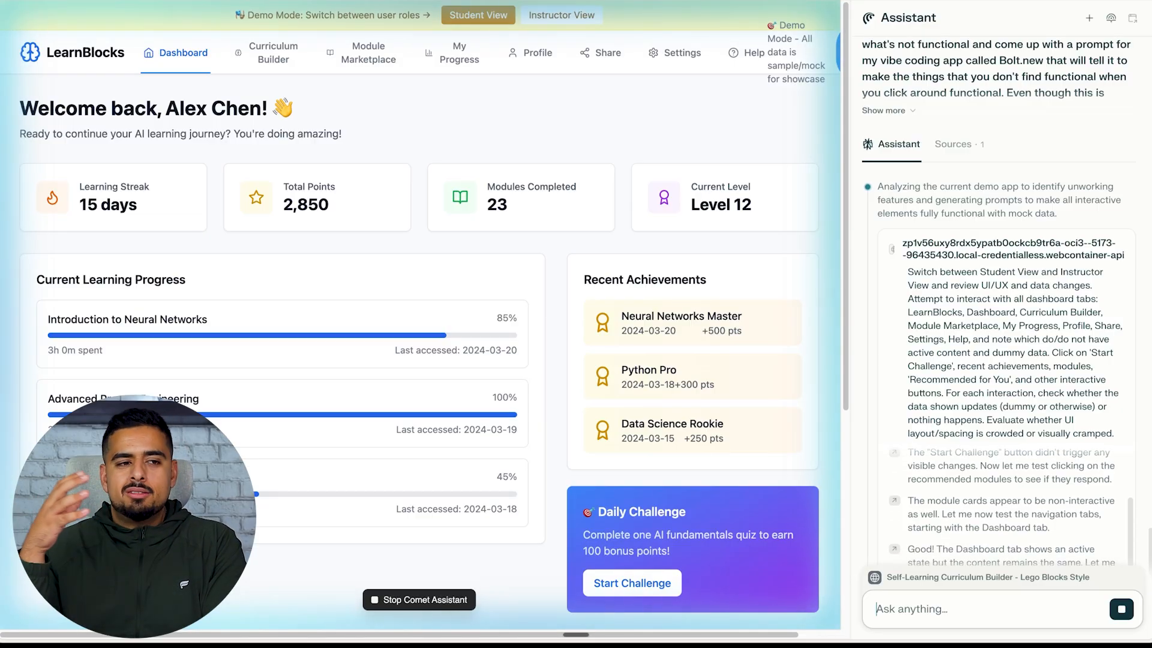
click(272, 52)
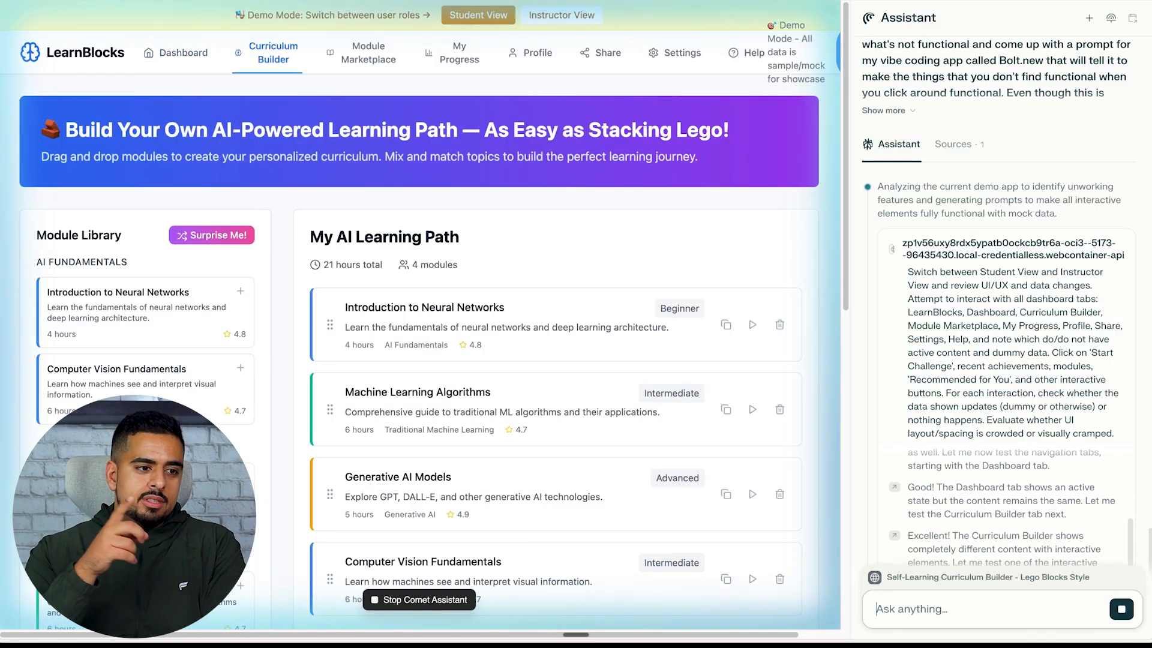
click(212, 235)
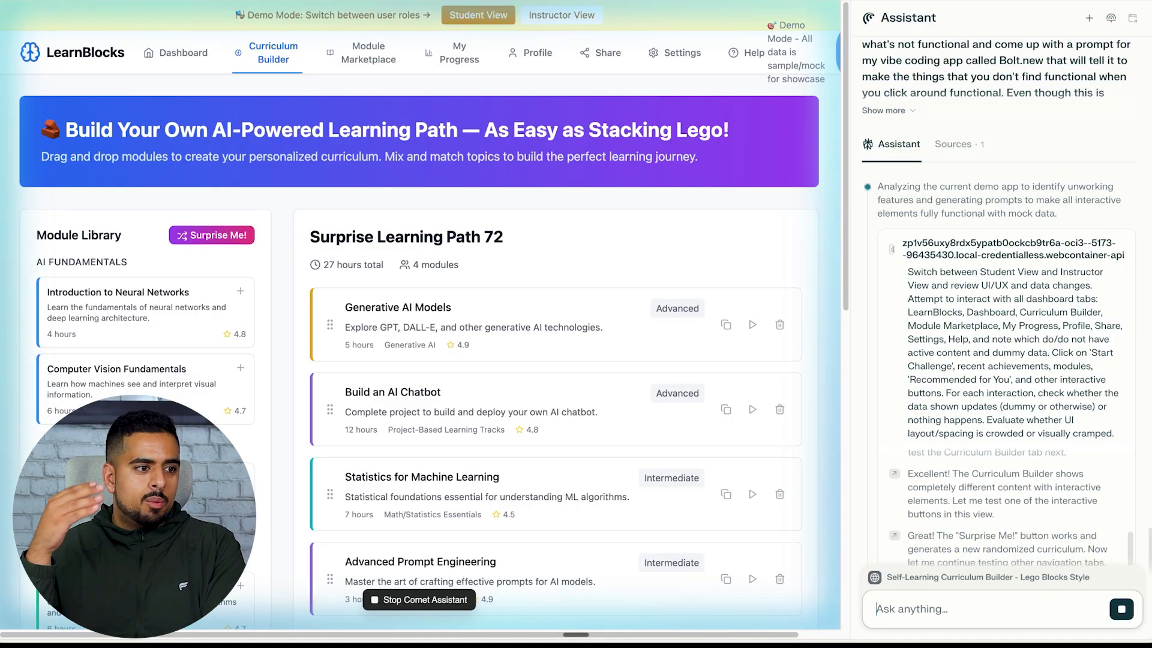
click(369, 52)
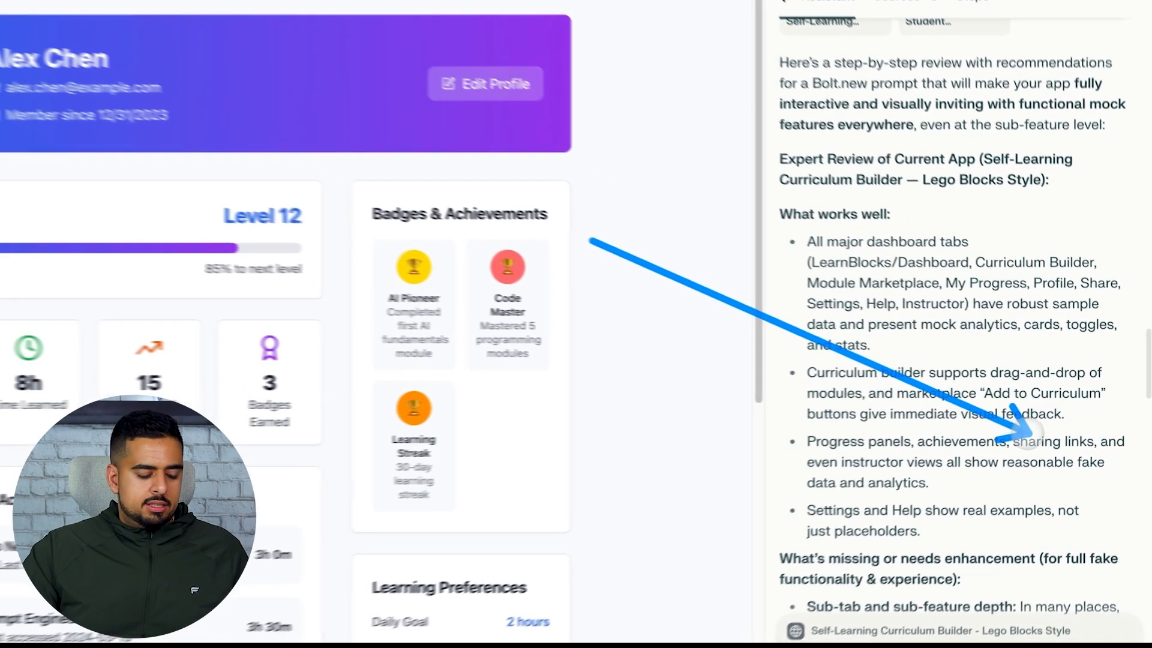
Step: Scroll the assistant's review down to the finished Bolt.new enhancement prompt
scroll(down, 3)
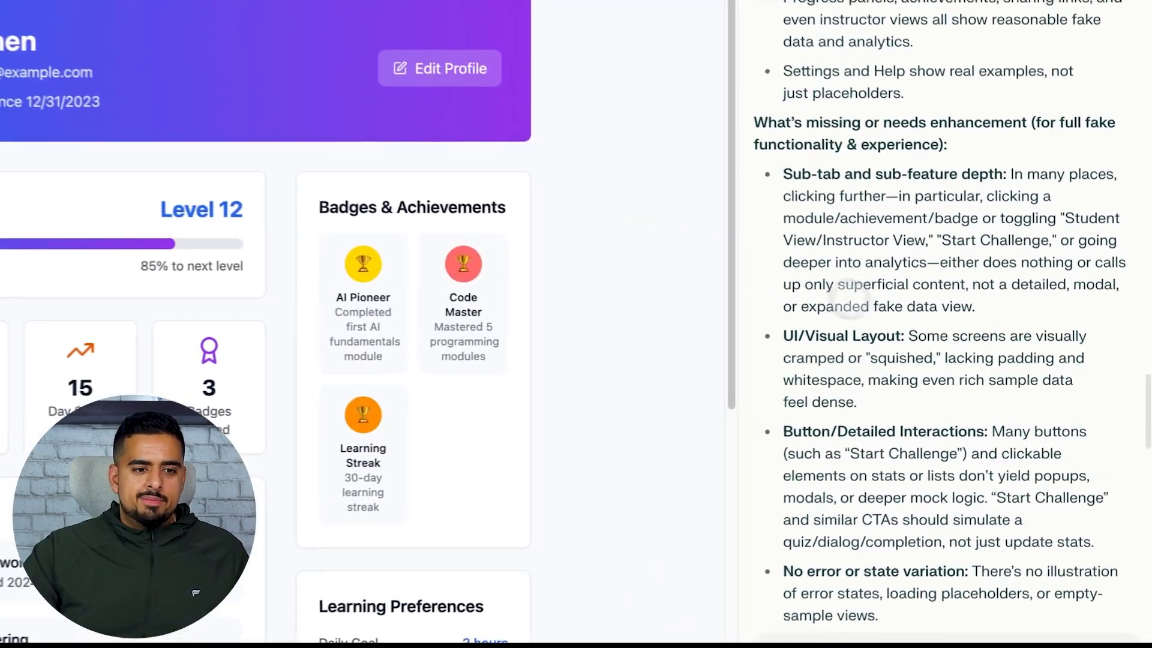
scroll(down, 3)
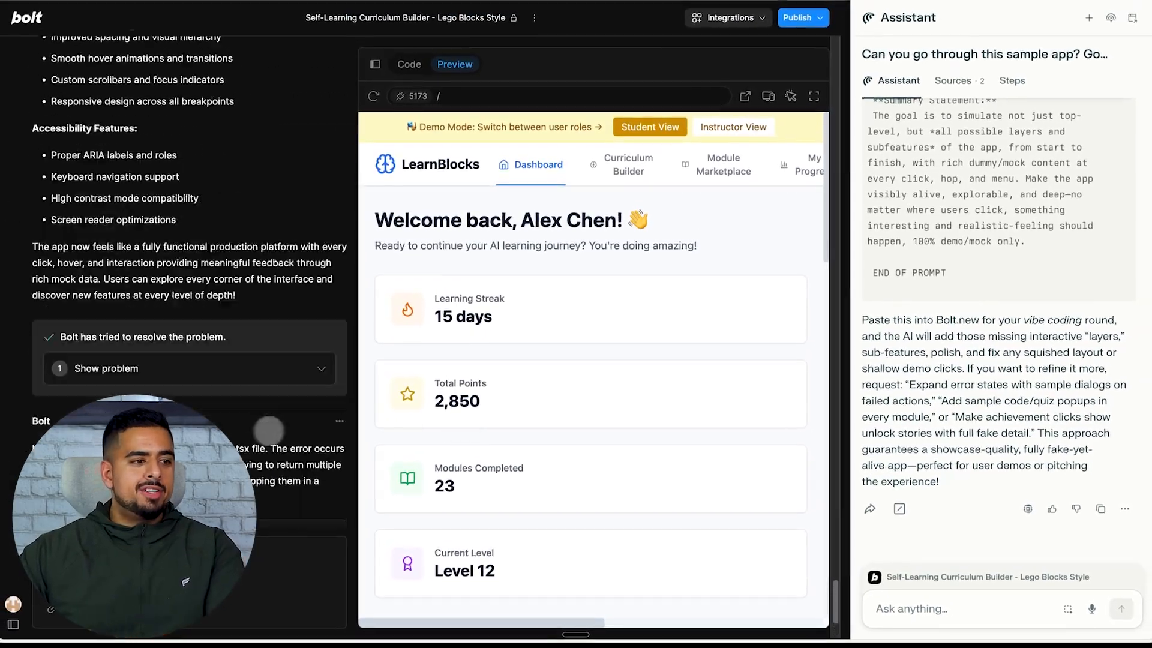
scroll(down, 3)
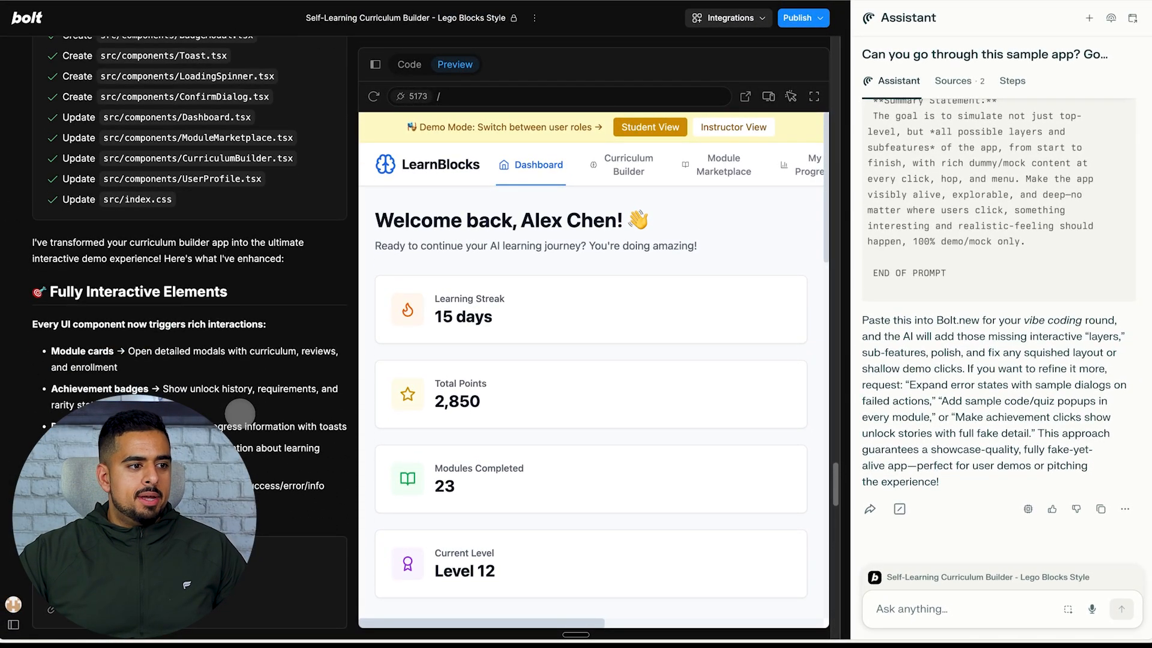
scroll(down, 3)
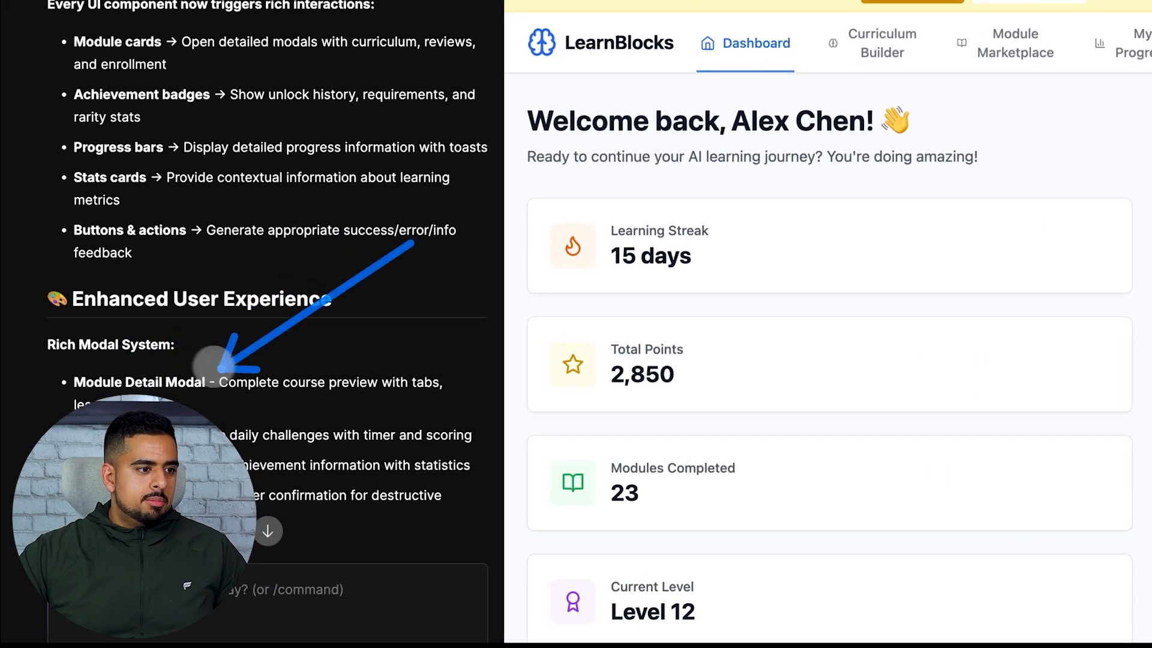
scroll(down, 3)
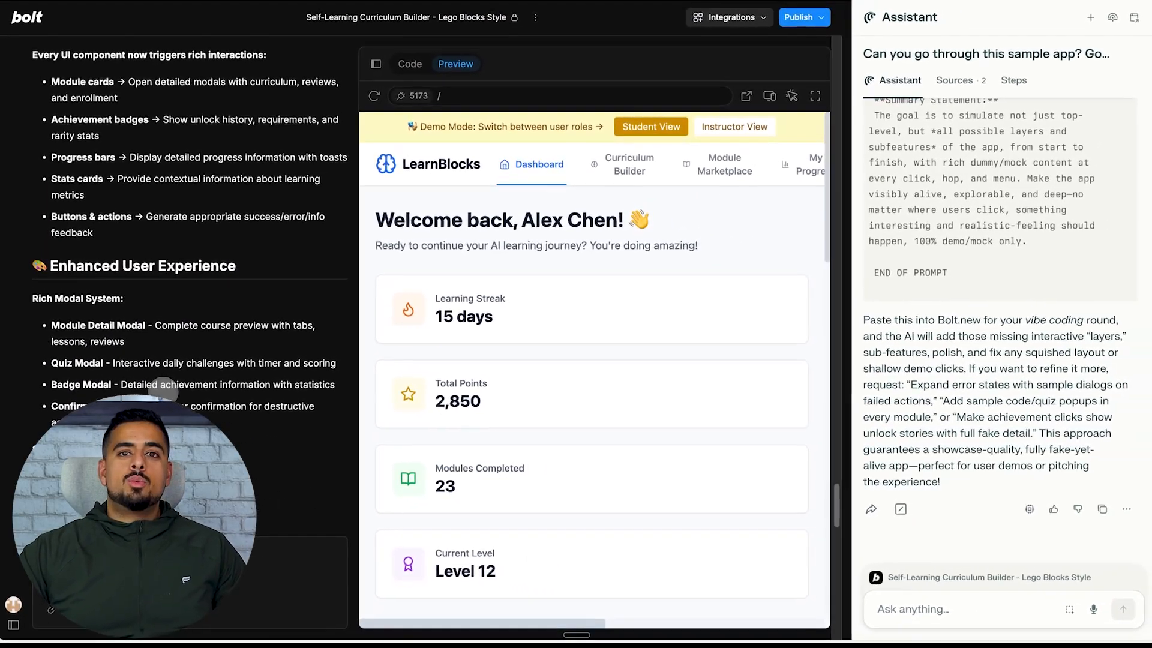
scroll(down, 3)
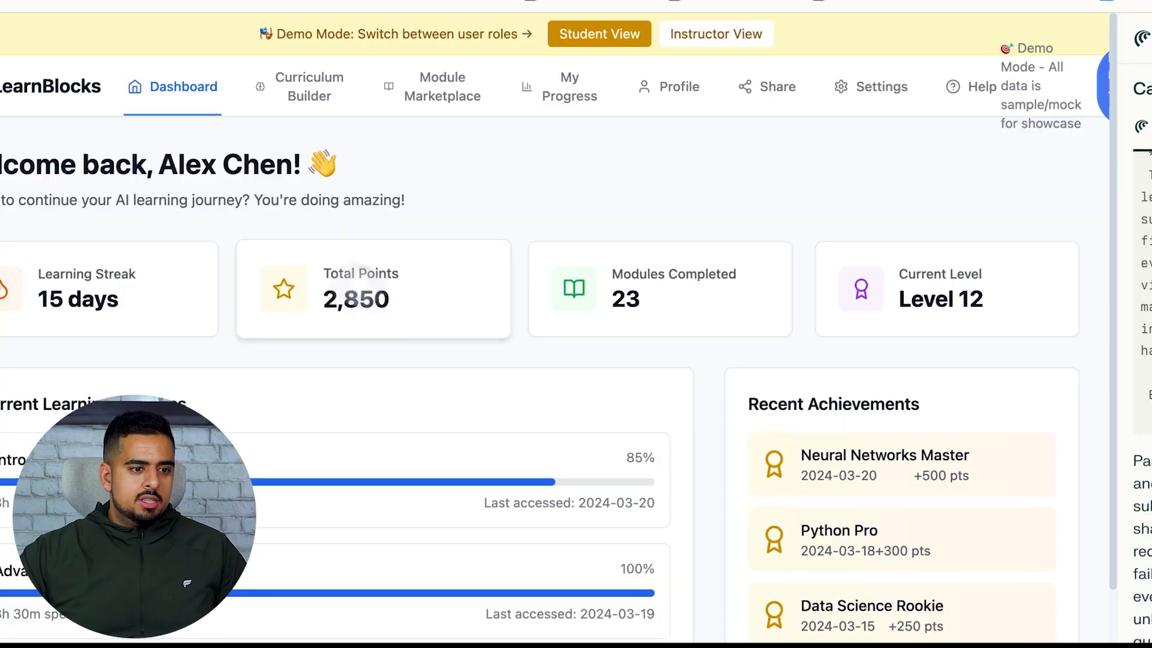
scroll(down, 3)
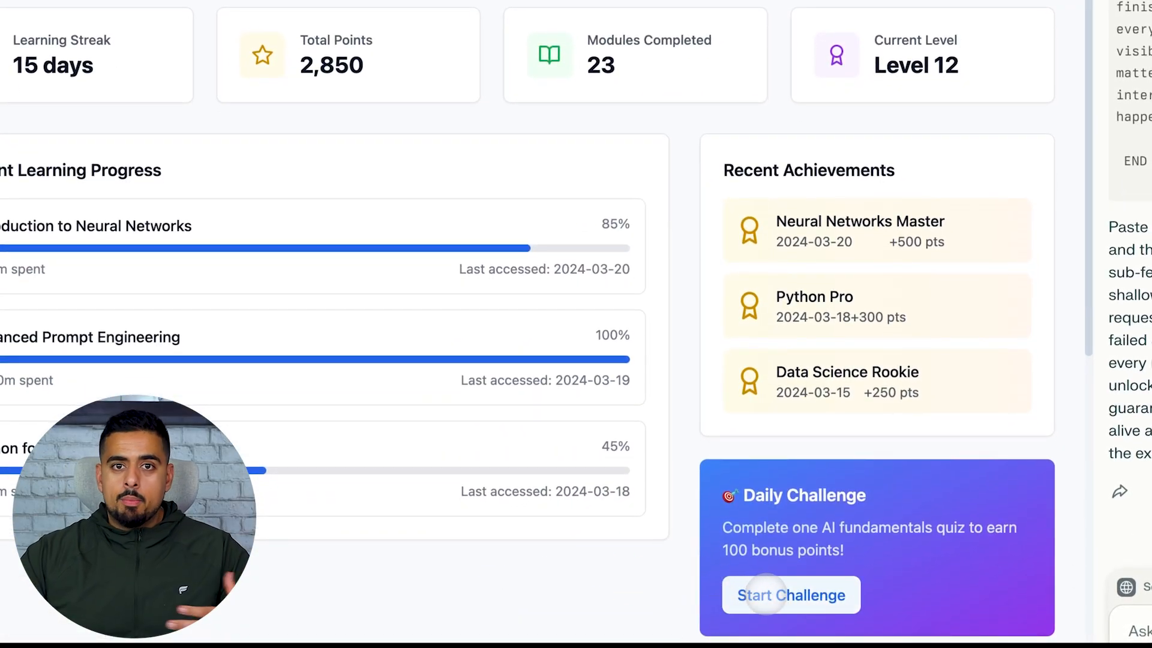
Step: Run the Daily Challenge quiz, answer its questions for 1 of 3 and +100 XP, then close the results
click(791, 596)
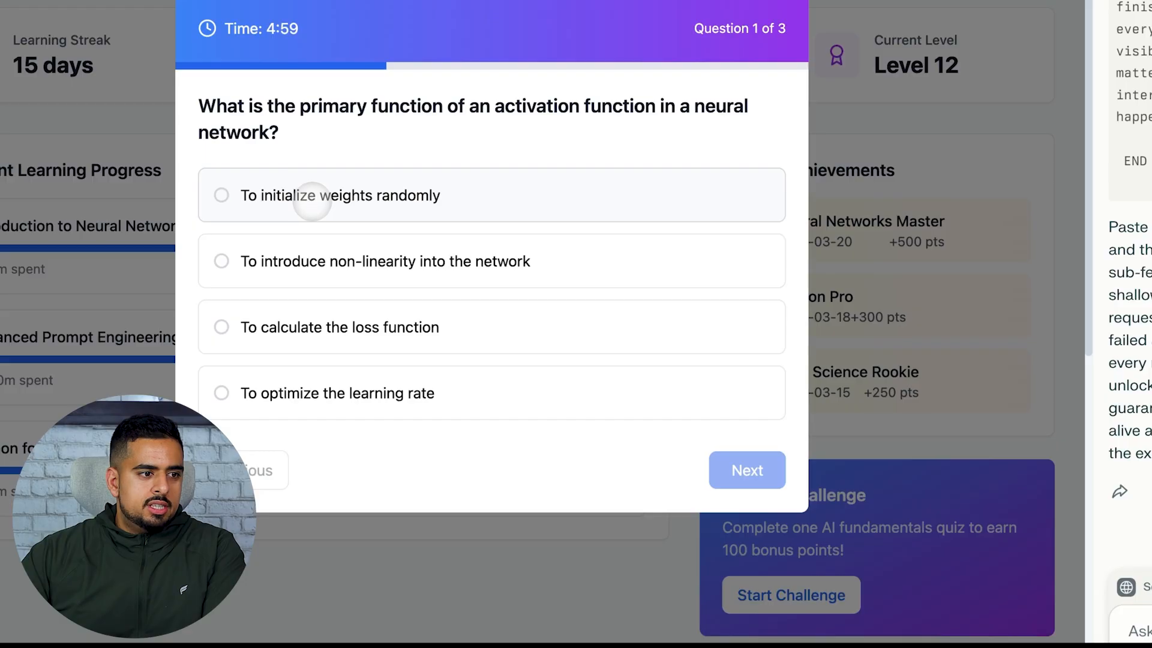
click(746, 469)
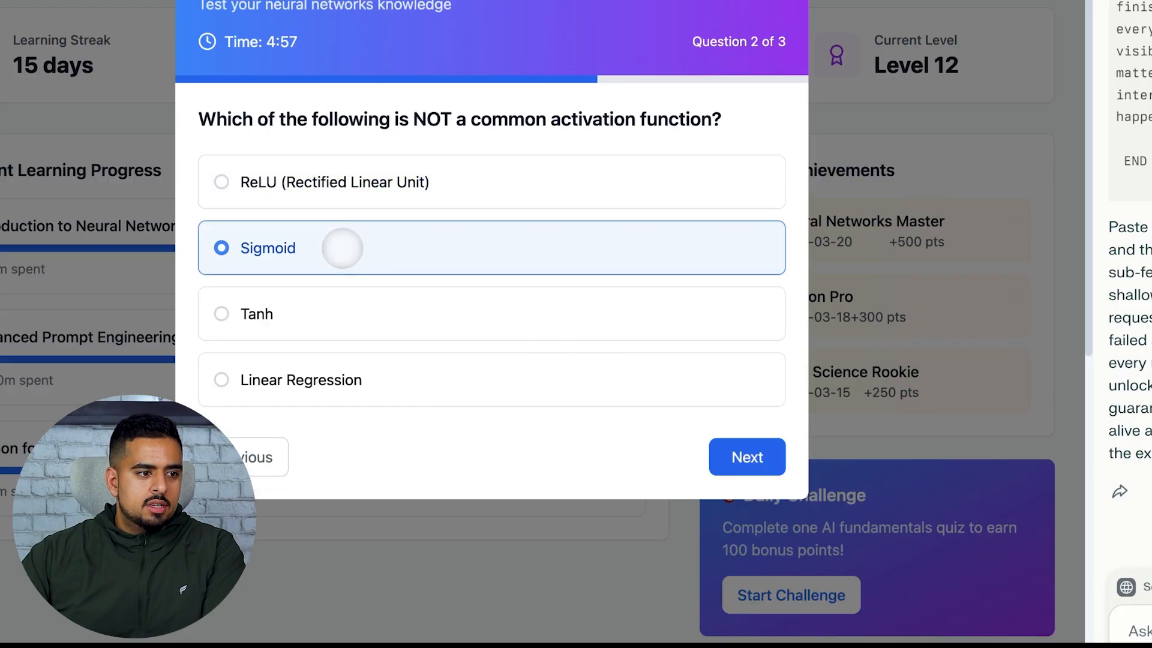
click(745, 457)
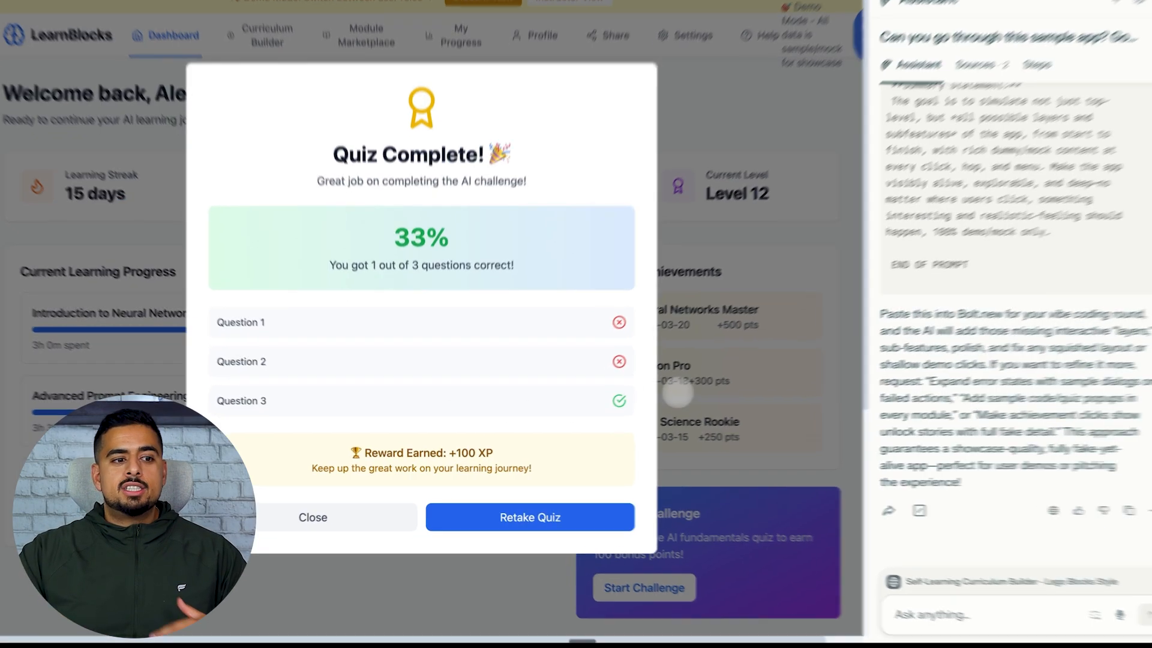
click(312, 517)
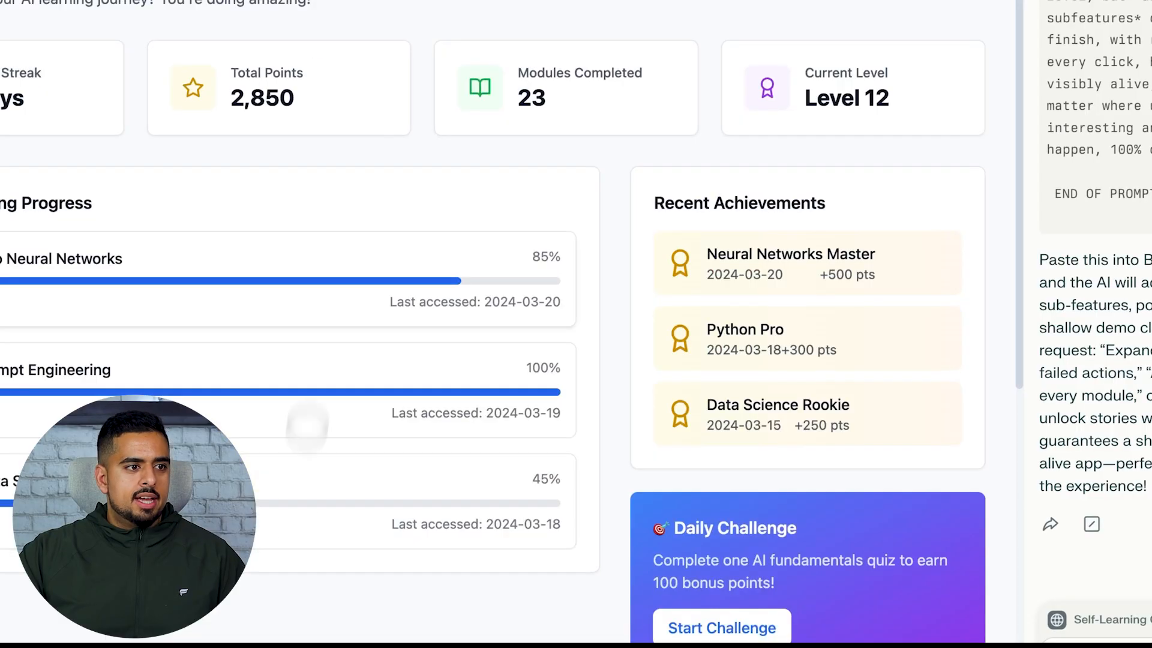
Step: From the Module Marketplace add Introduction to Neural Networks and Machine Learning Algorithms to the curriculum
click(374, 28)
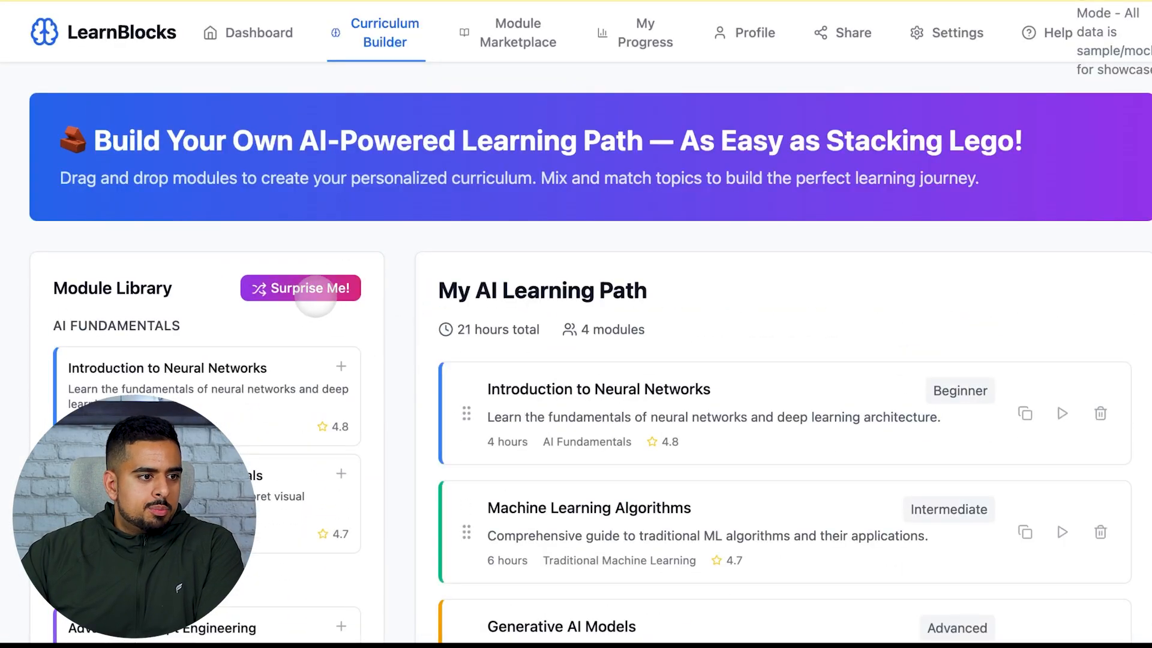
click(300, 287)
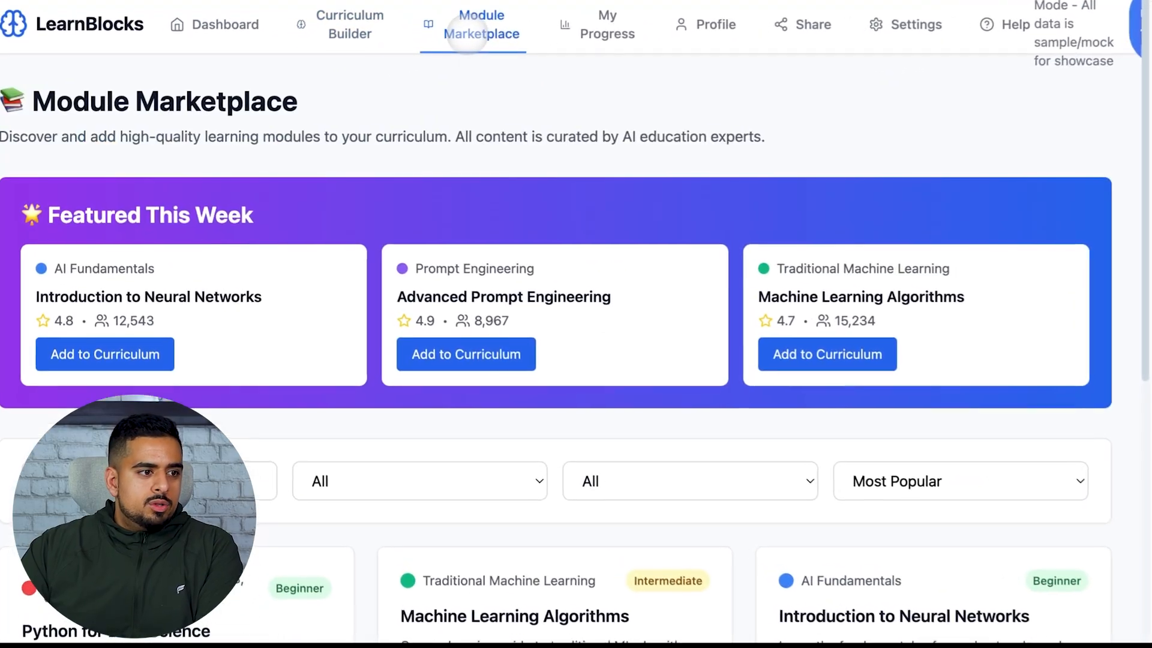
click(105, 354)
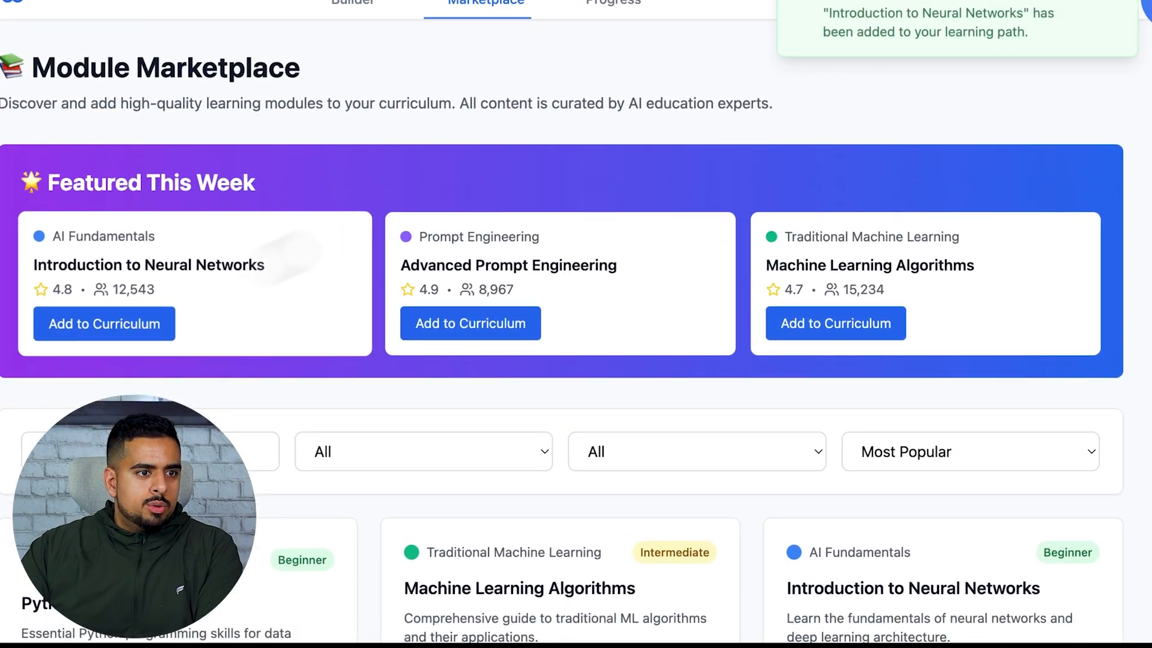
click(644, 402)
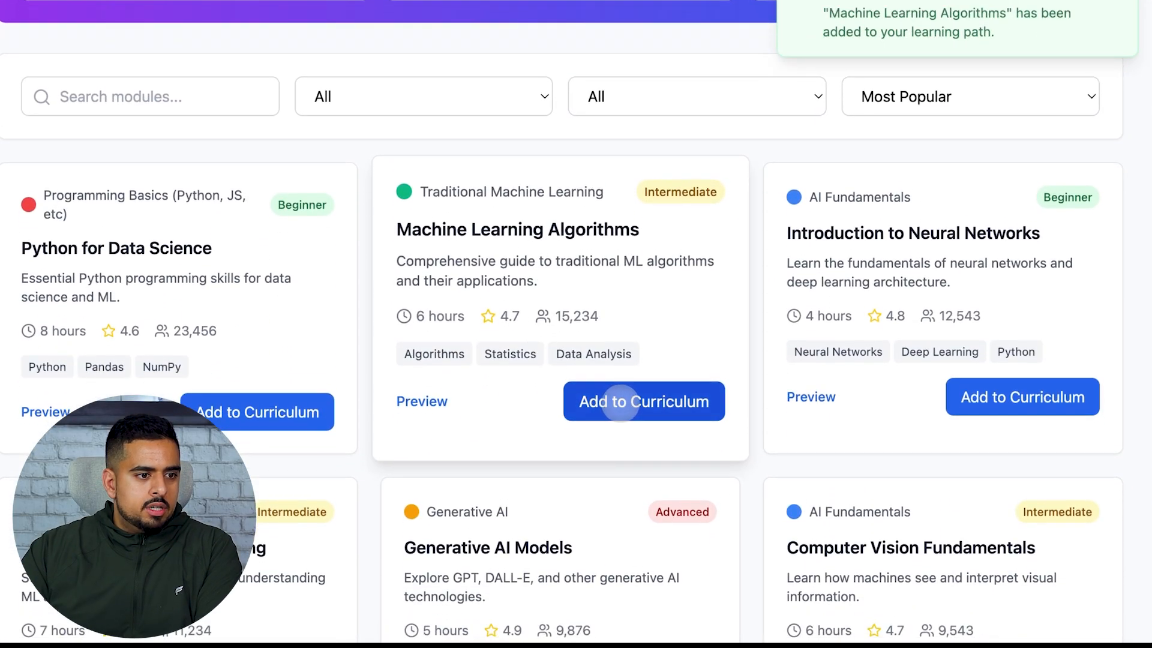
scroll(down, 3)
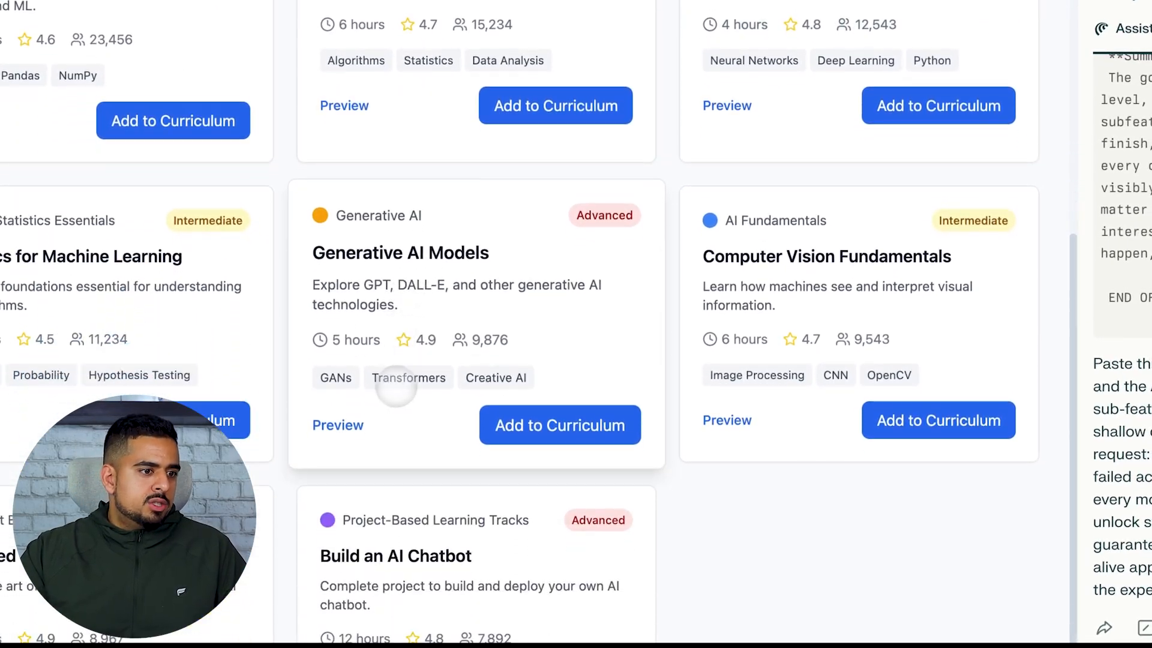
click(338, 424)
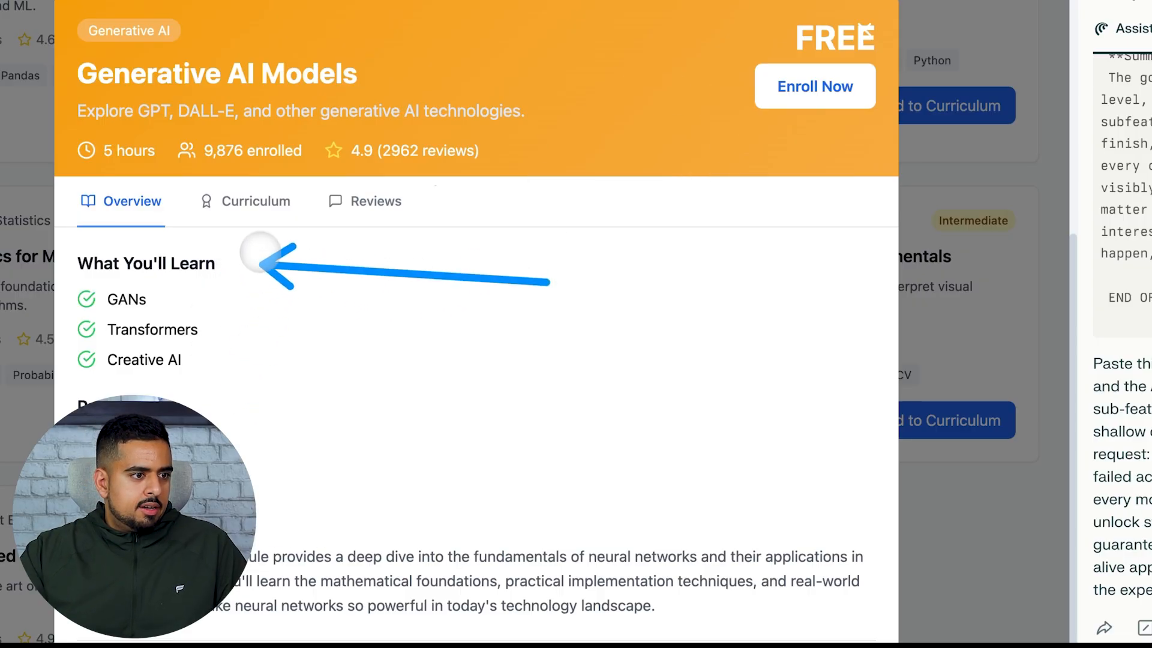
click(258, 188)
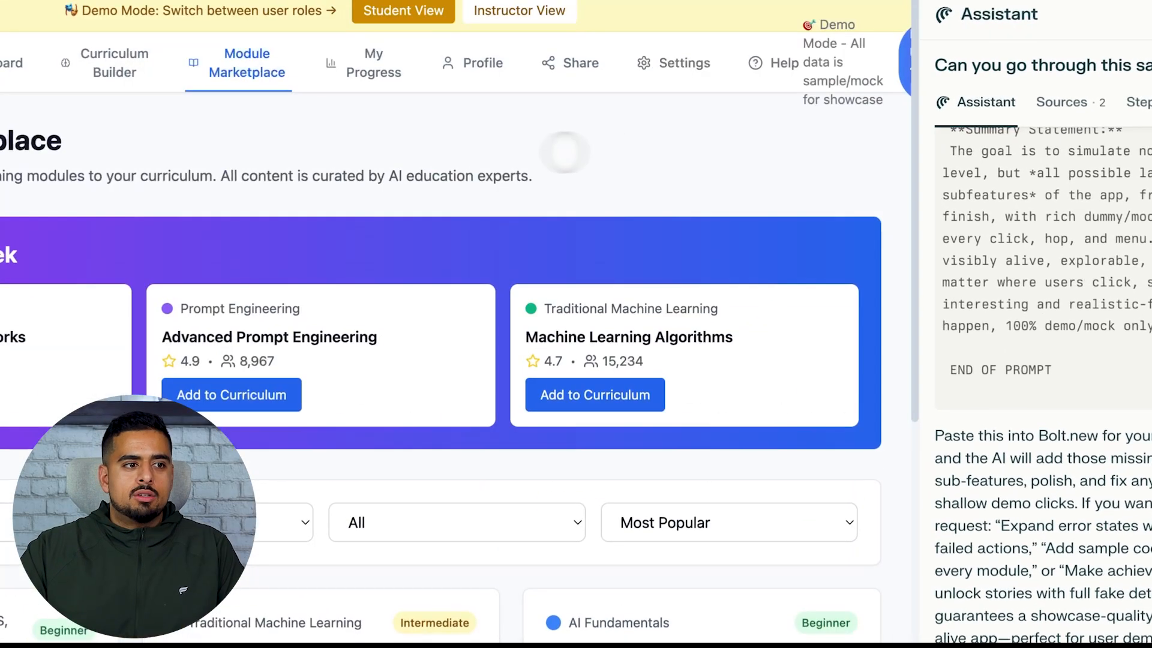
Step: In Settings switch the appearance to Dark and then Auto
click(372, 62)
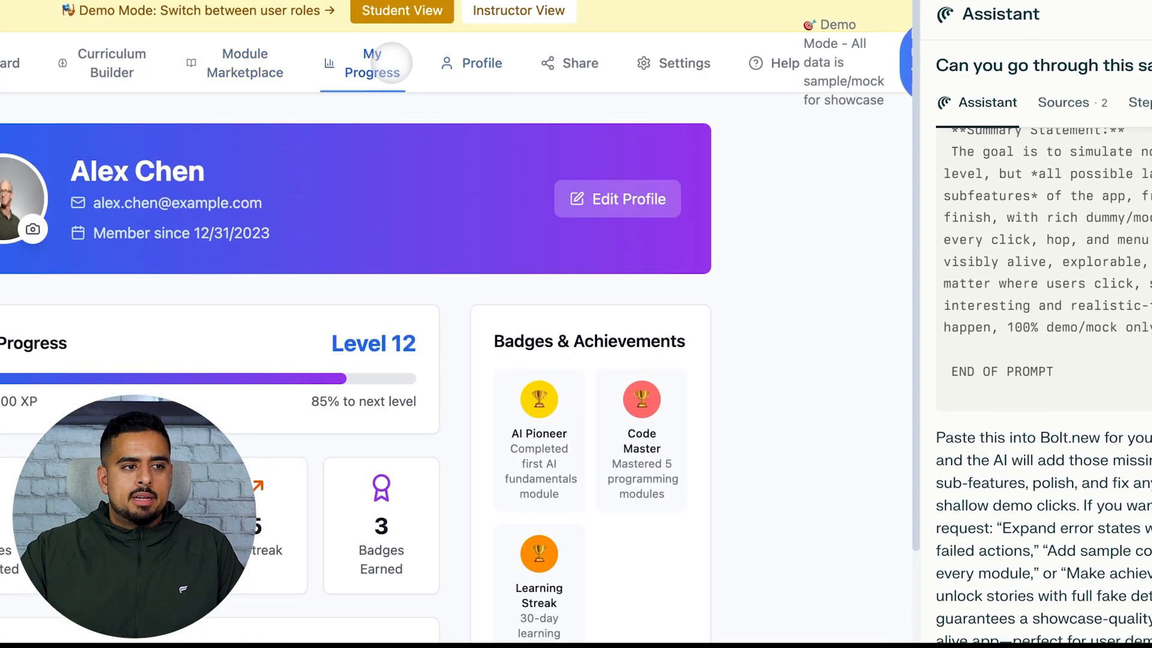
click(671, 63)
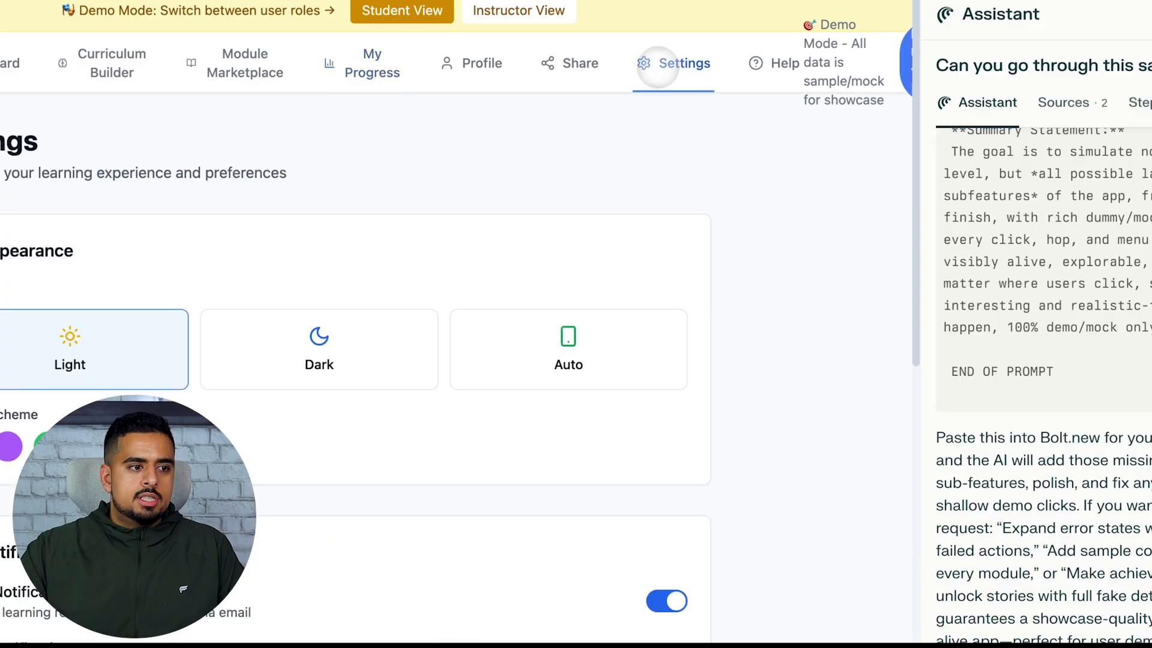
click(319, 349)
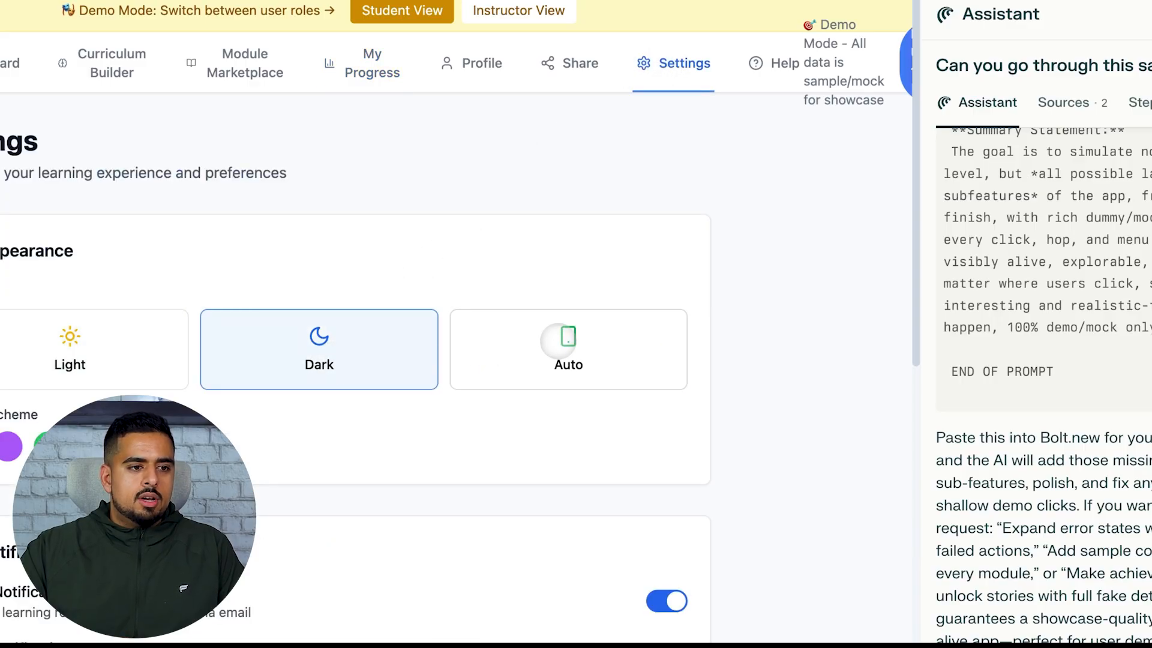
click(567, 349)
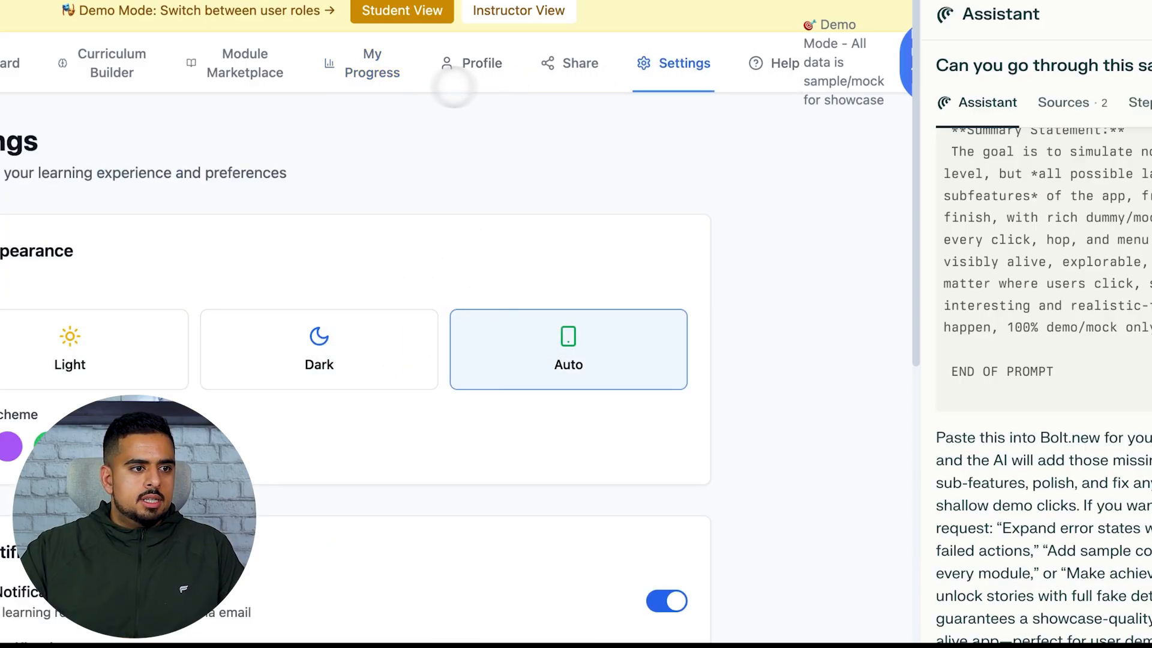
Step: View the instructor analytics dashboard, then return to the student My Progress page
click(373, 63)
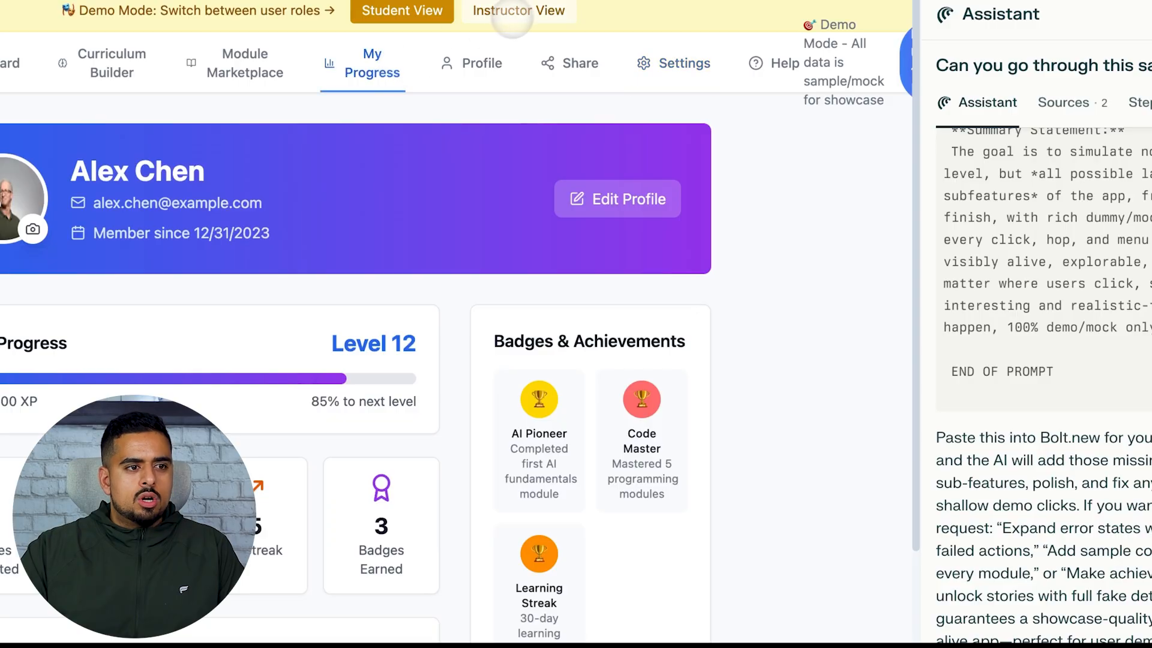
click(518, 10)
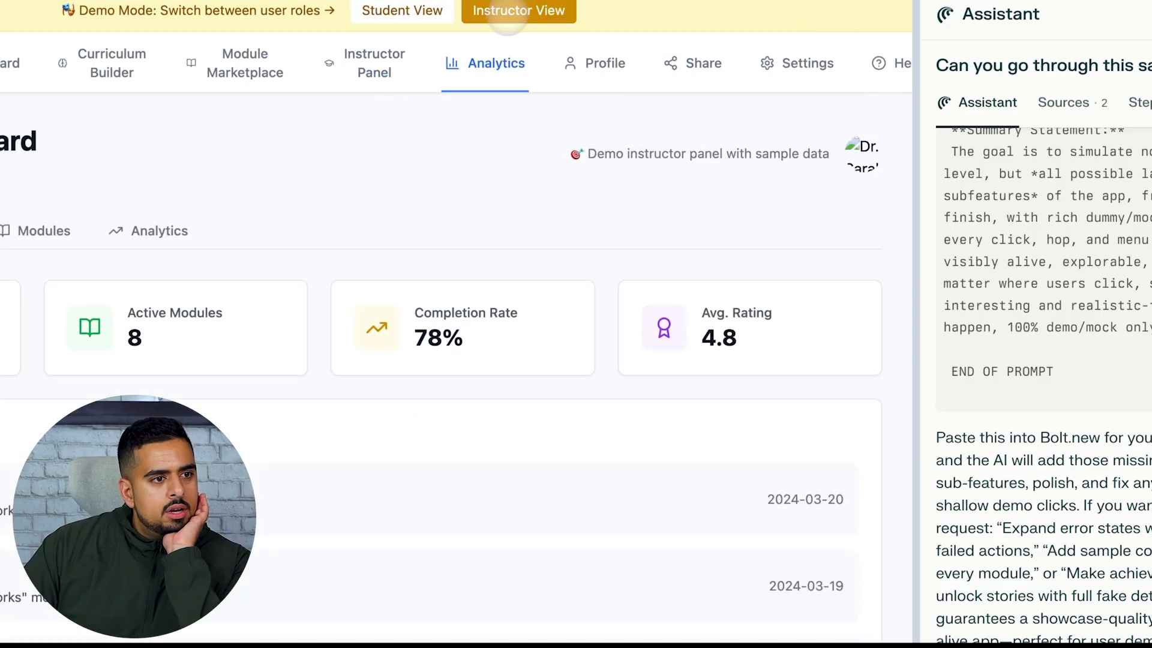
click(402, 10)
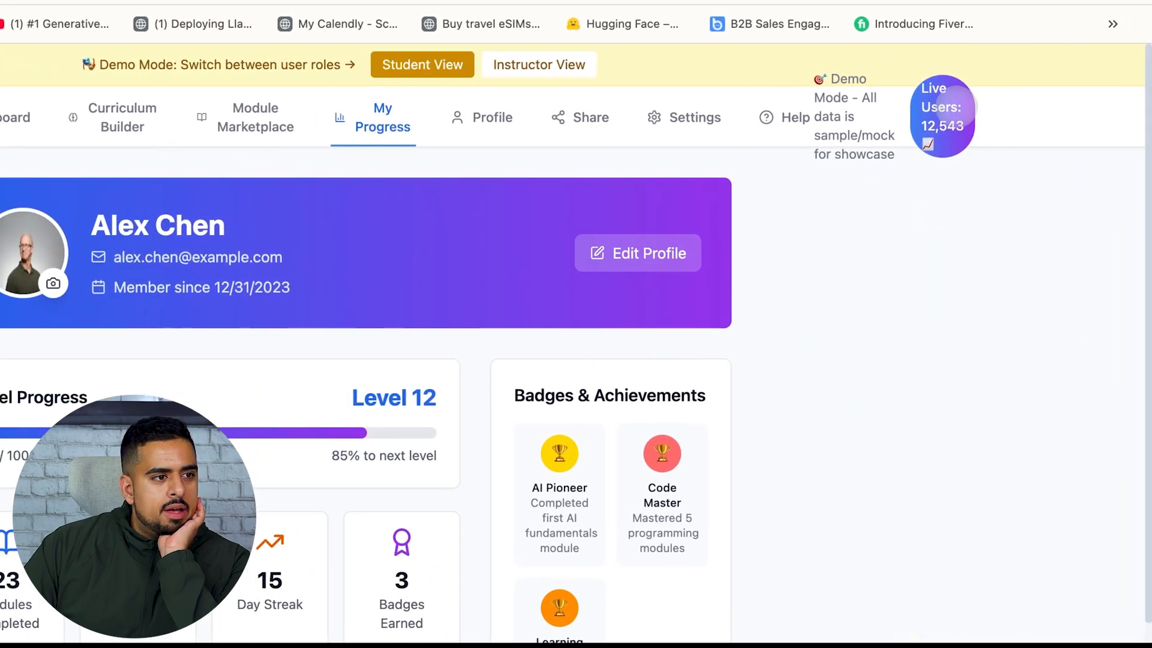
scroll(down, 3)
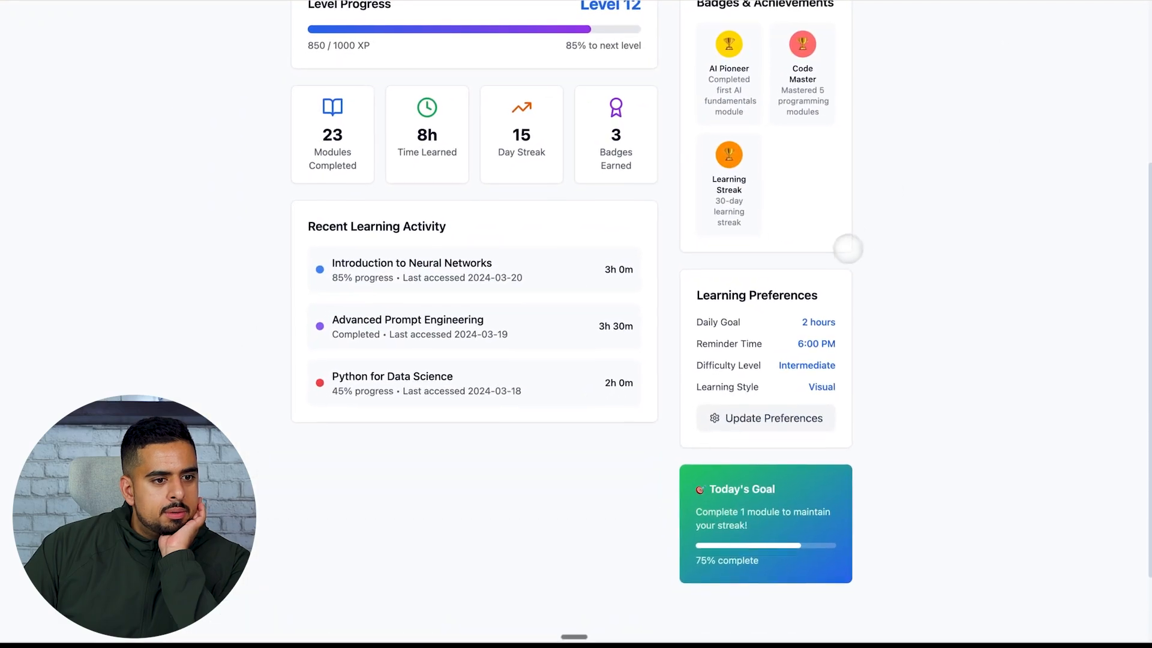